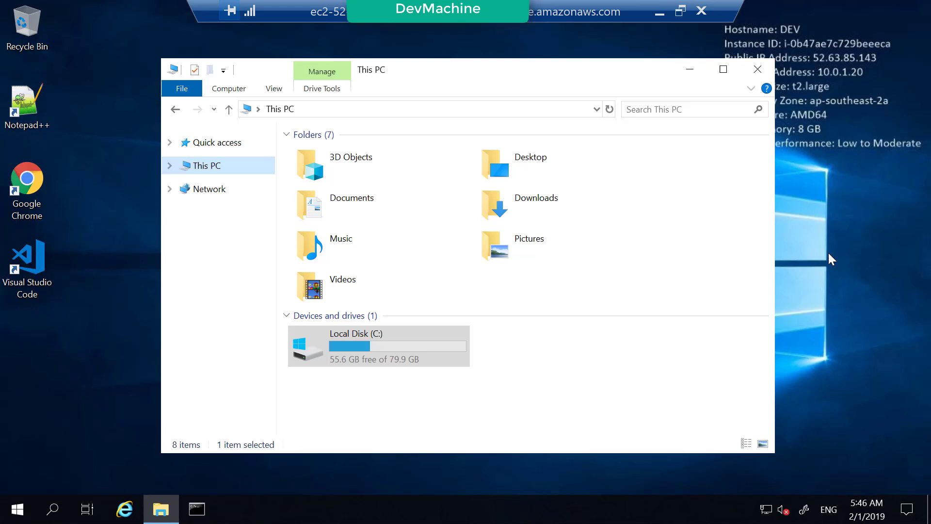
pyautogui.moveTo(569, 384)
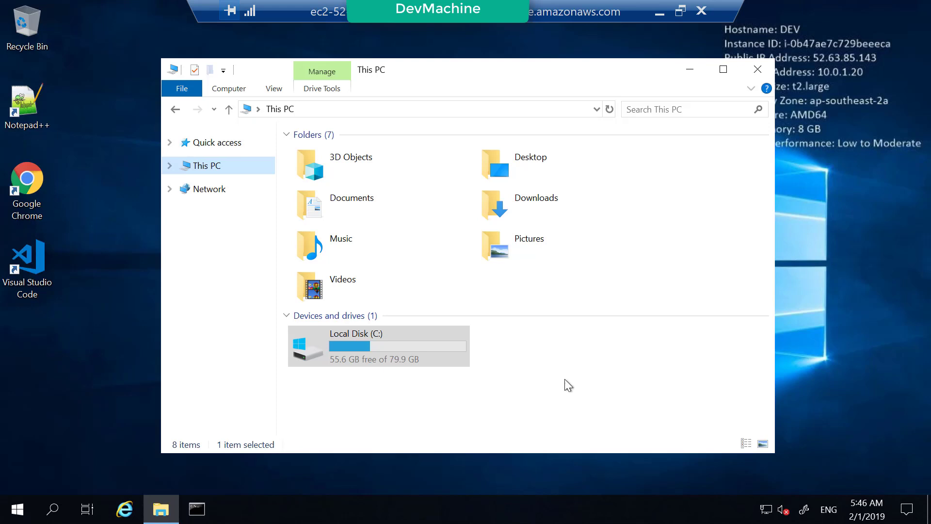
# Browse to C:\Dev\MyTigerApp to list the project's source files and folders
pyautogui.doubleClick(355, 332)
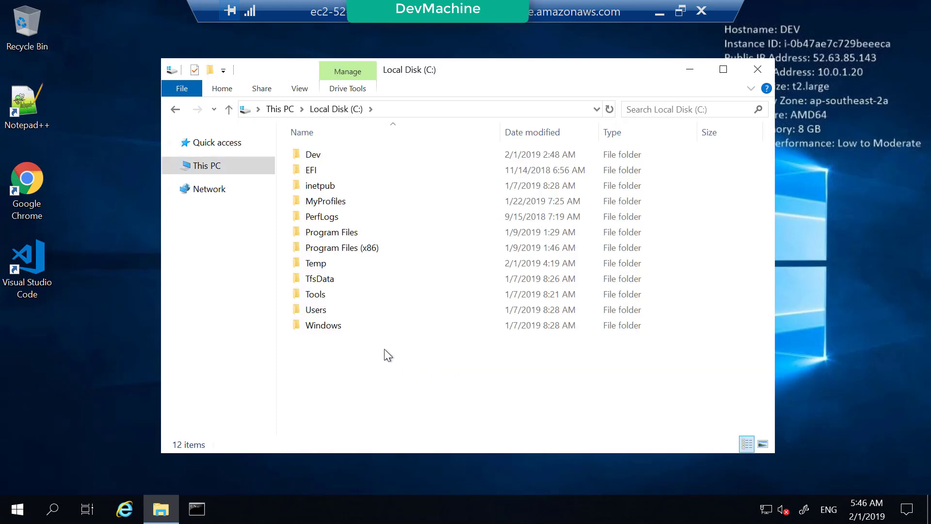
pyautogui.doubleClick(313, 155)
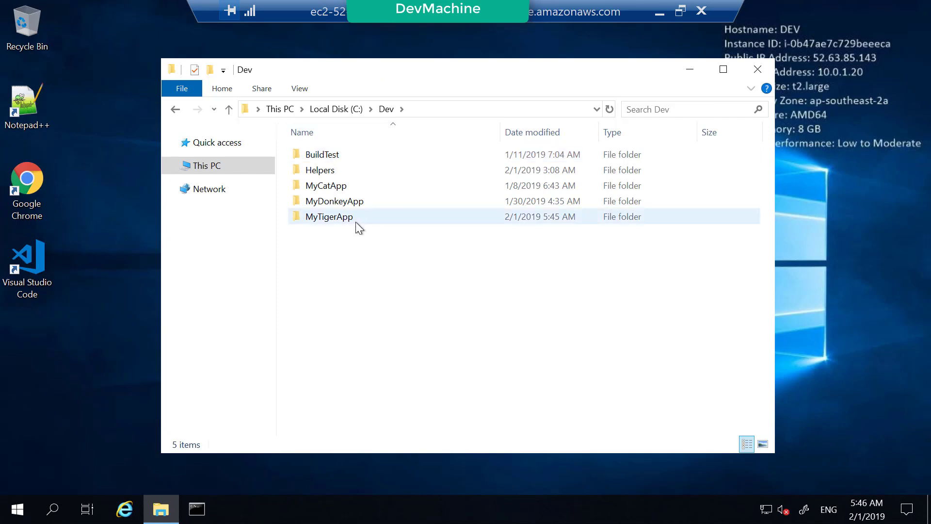
pyautogui.doubleClick(329, 217)
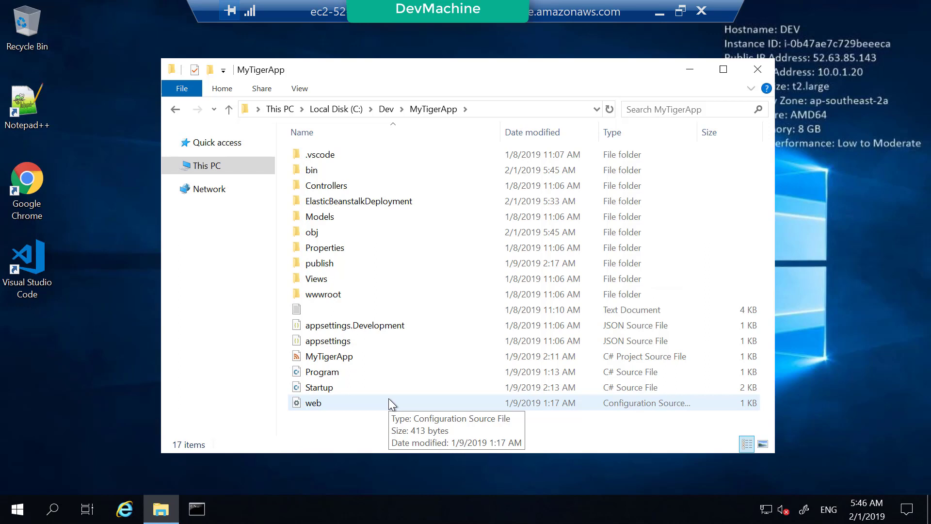
pyautogui.moveTo(517, 154)
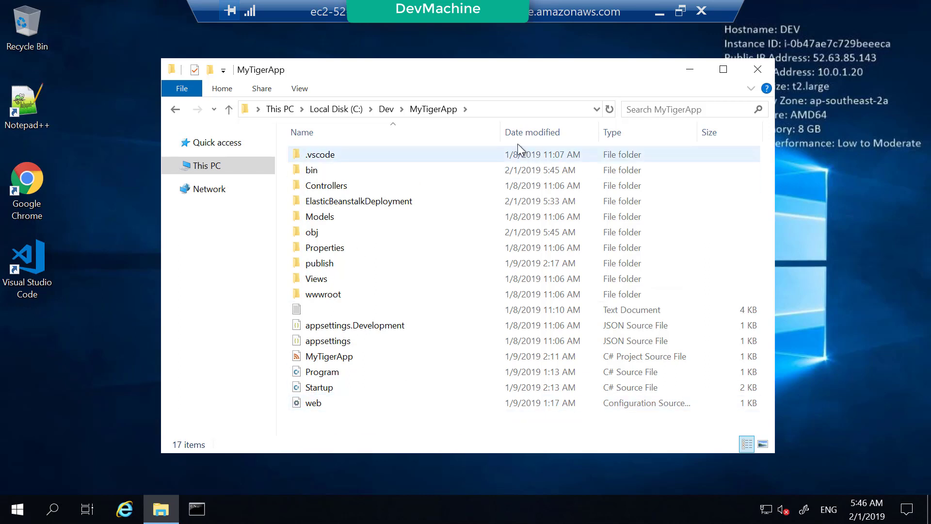
pyautogui.rightClick(291, 109)
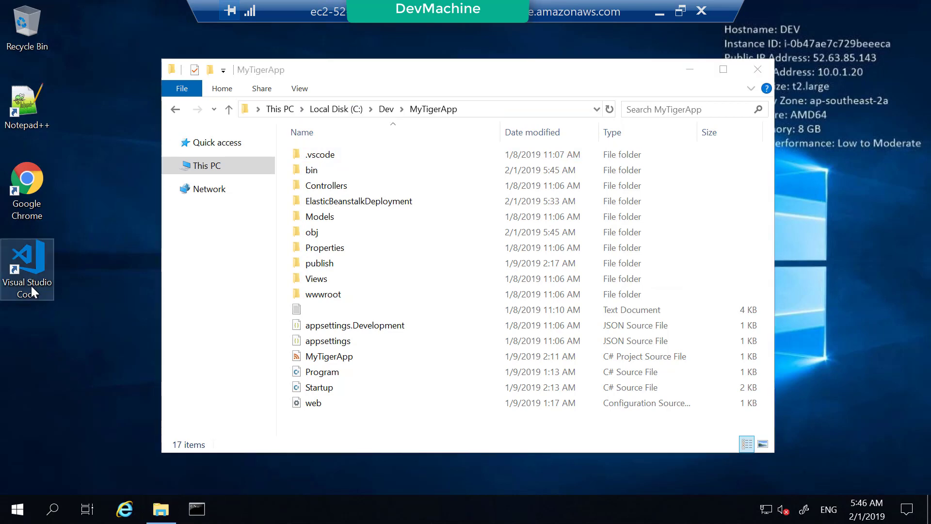
# Launch VS Code and open C:\Dev\MyTigerApp as the workspace folder
pyautogui.doubleClick(27, 264)
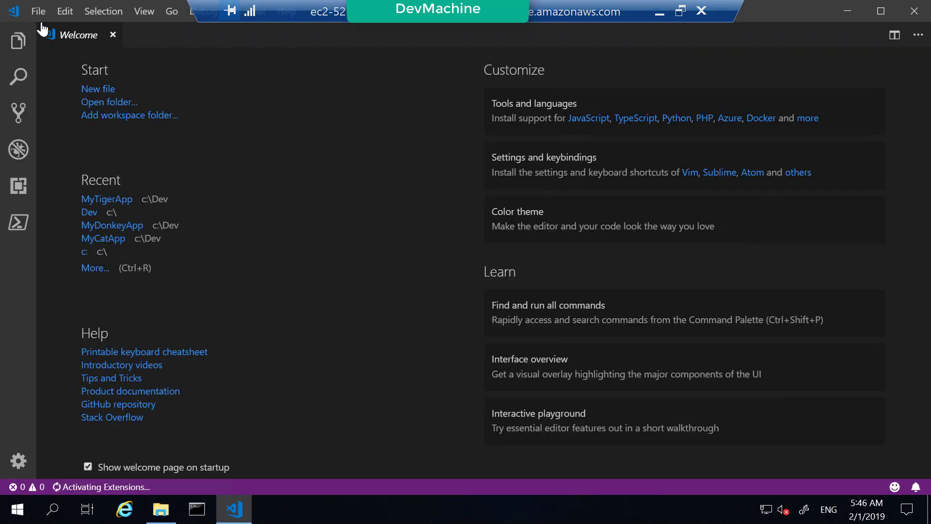
pyautogui.click(109, 101)
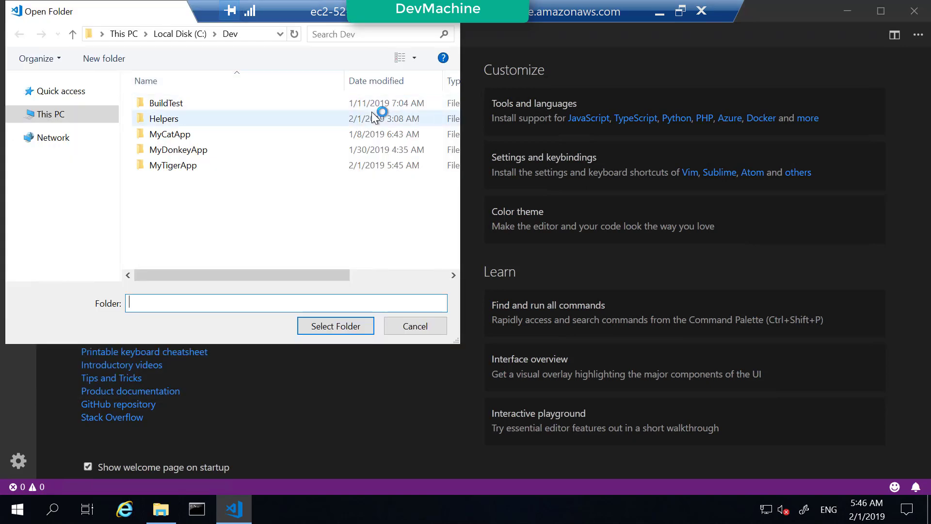
pyautogui.click(173, 34)
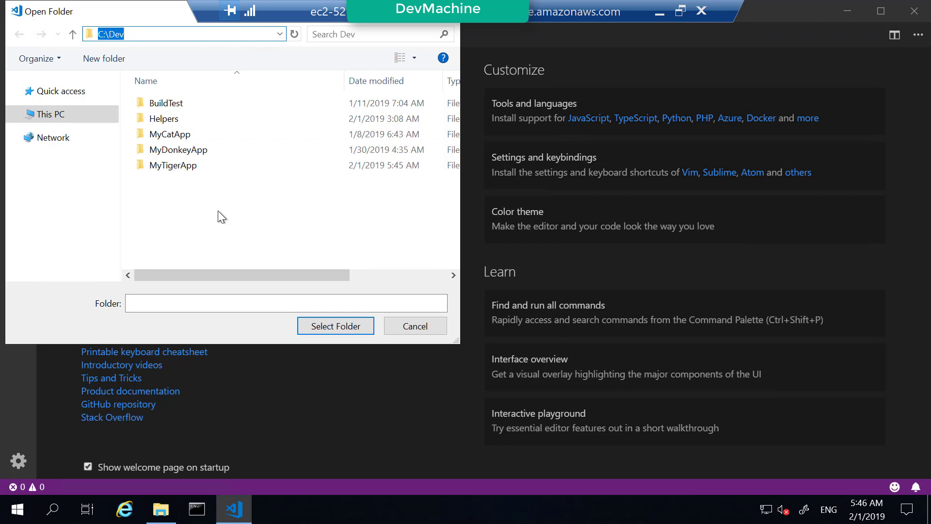
pyautogui.doubleClick(177, 165)
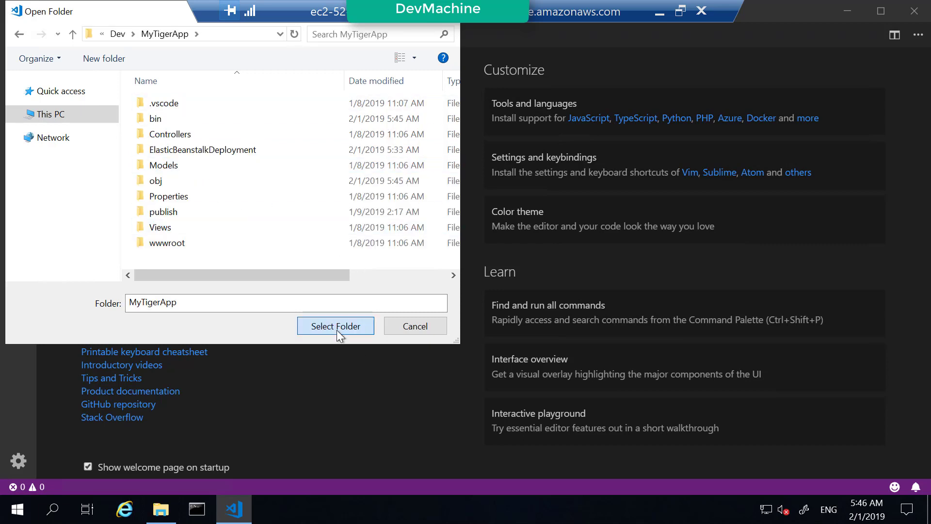
pyautogui.click(335, 326)
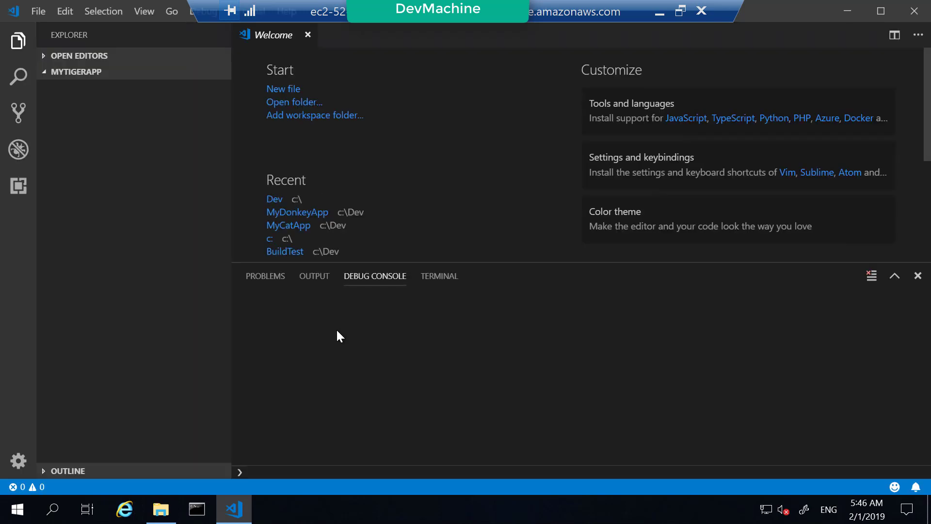
# Expand the MYTIGERAPP tree in the Explorer sidebar
pyautogui.click(76, 71)
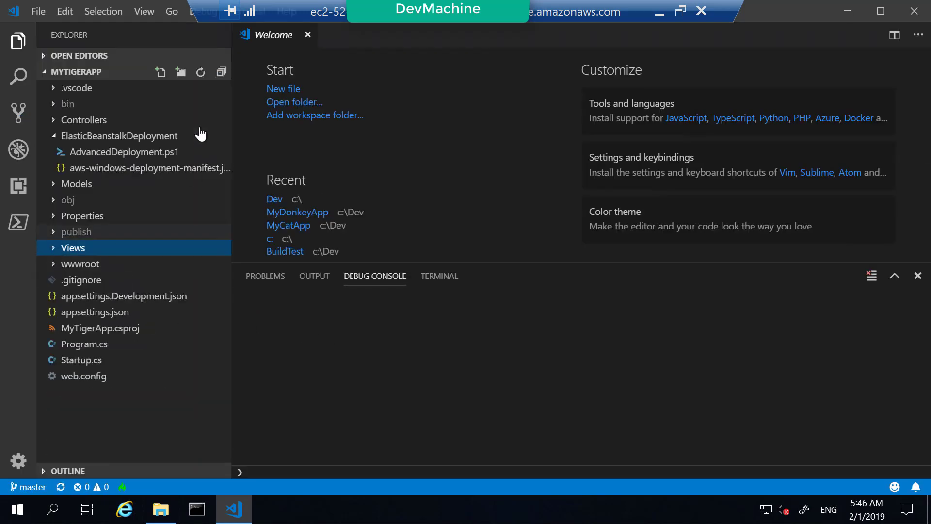
pyautogui.moveTo(191, 155)
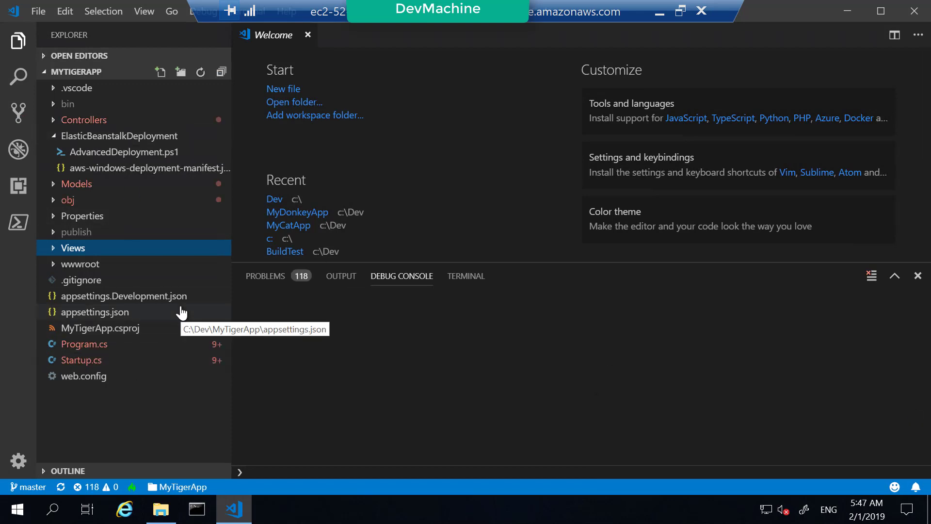
pyautogui.moveTo(203, 109)
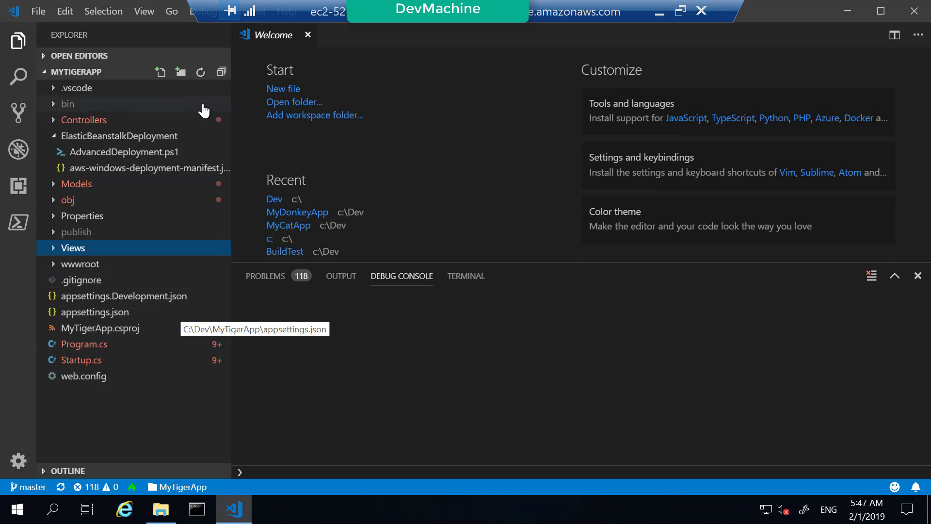
pyautogui.moveTo(426, 220)
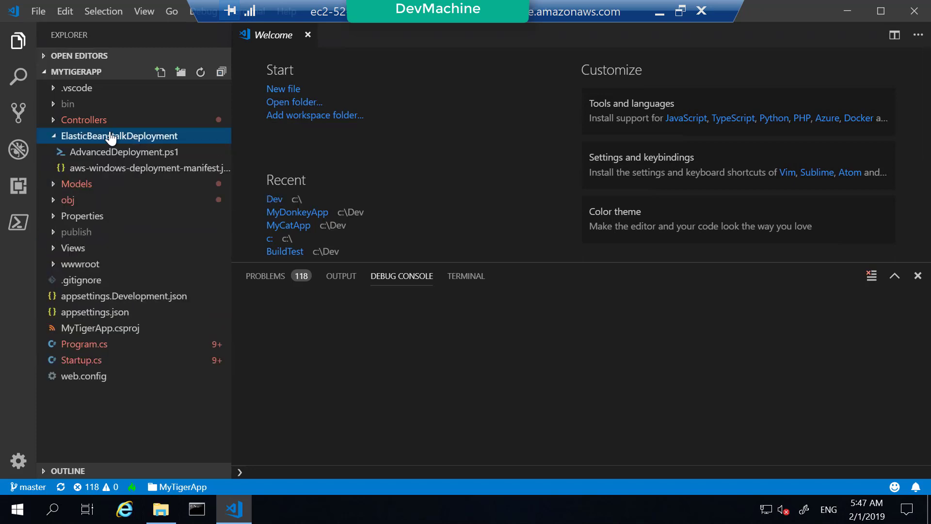
pyautogui.moveTo(89, 190)
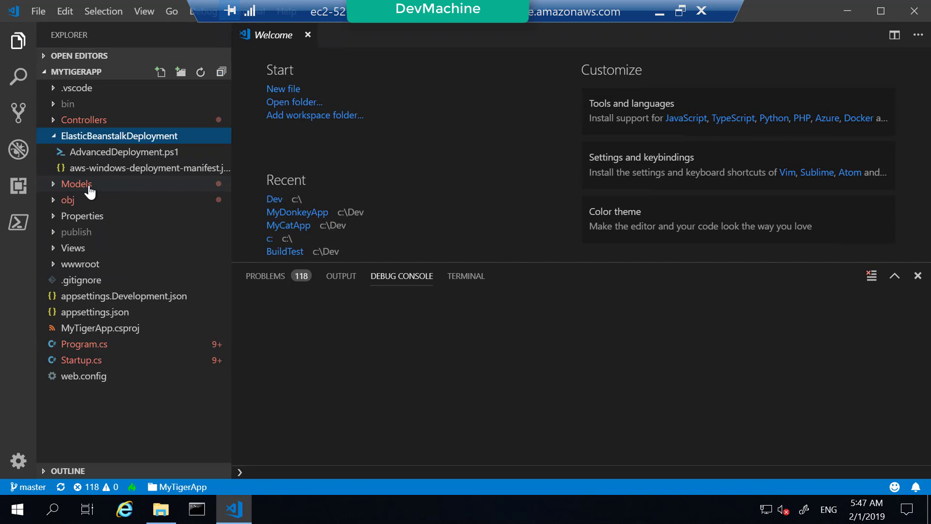
pyautogui.moveTo(124, 153)
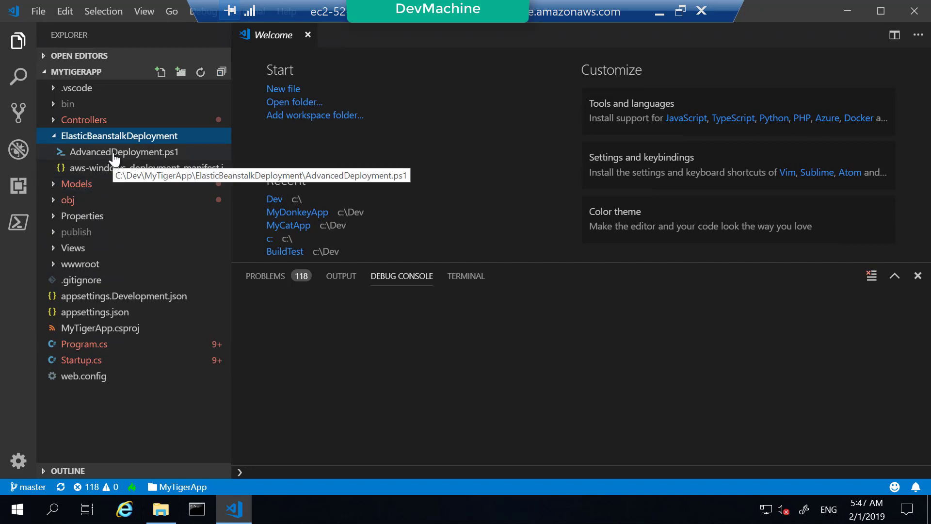
pyautogui.moveTo(93, 175)
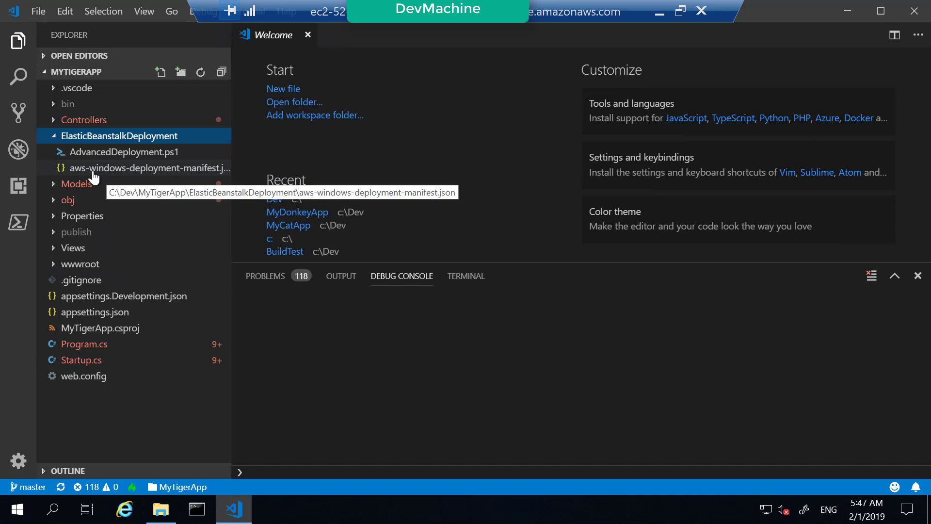
# Open aws-windows-deployment-manifest.json showing the aspNetCoreWeb deployment of MyTigerApp.zip
pyautogui.click(149, 168)
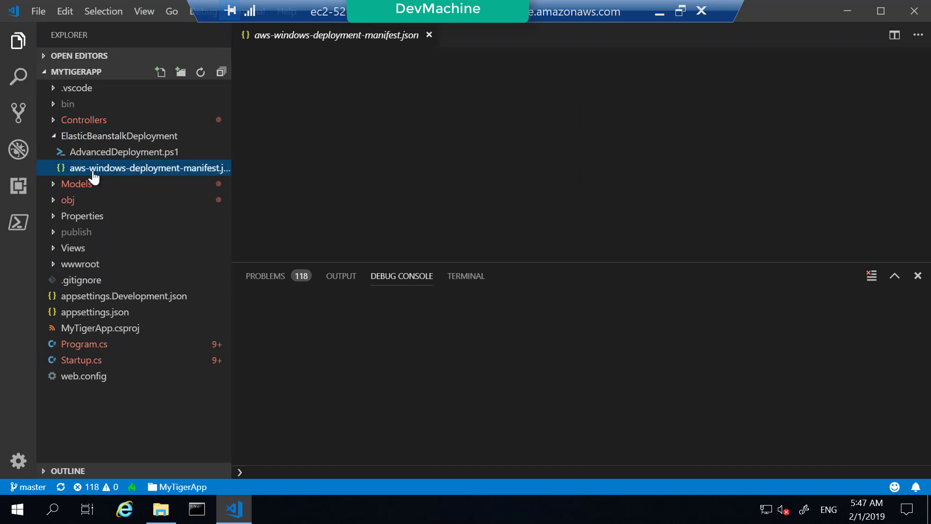
pyautogui.click(149, 168)
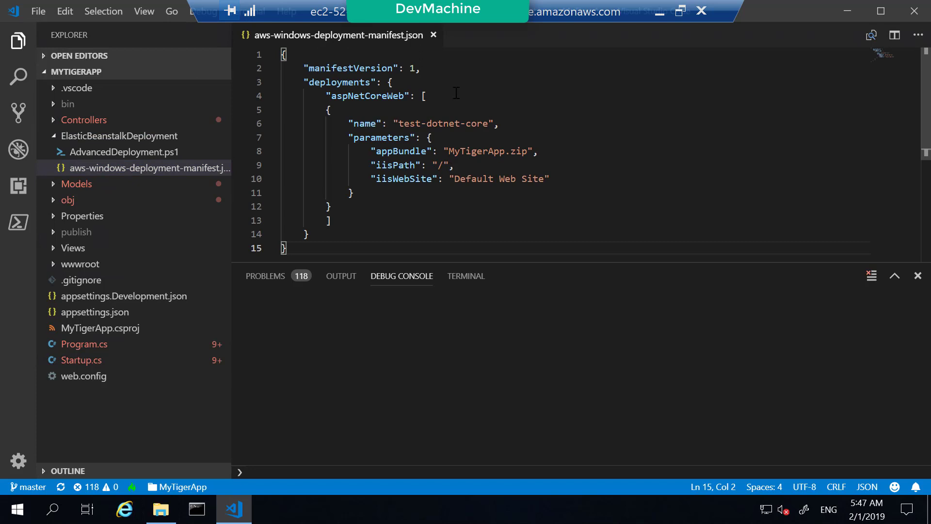
pyautogui.moveTo(492, 135)
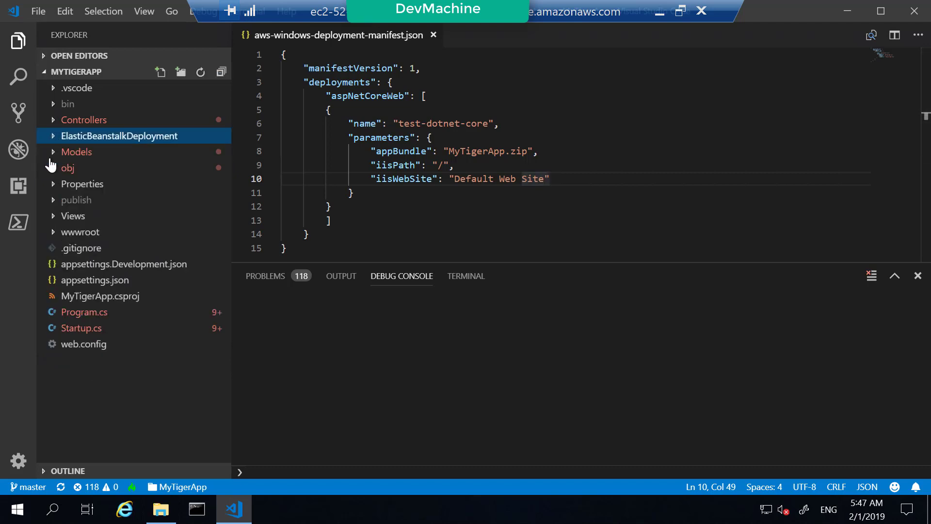
pyautogui.moveTo(80, 232)
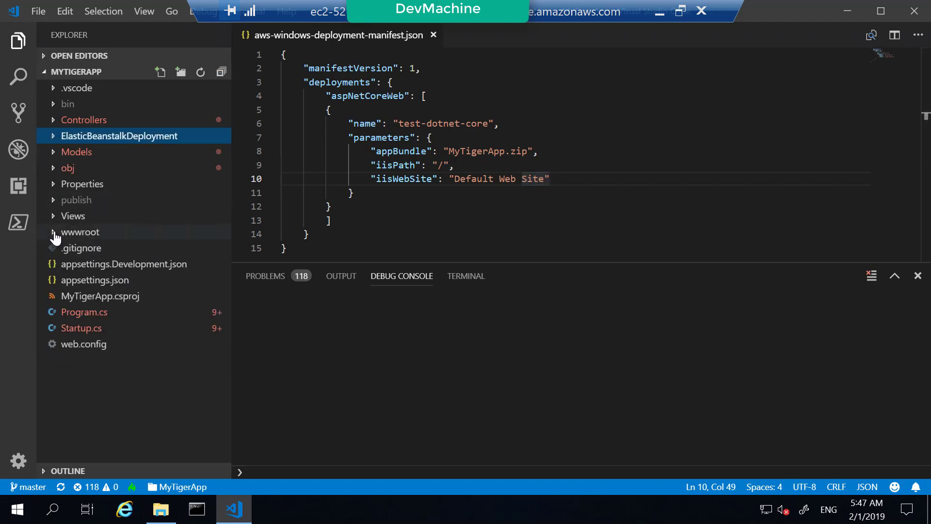
# Expand wwwroot and Views to view Index.cshtml's Welcome v1 heading, then collapse Views
pyautogui.click(79, 232)
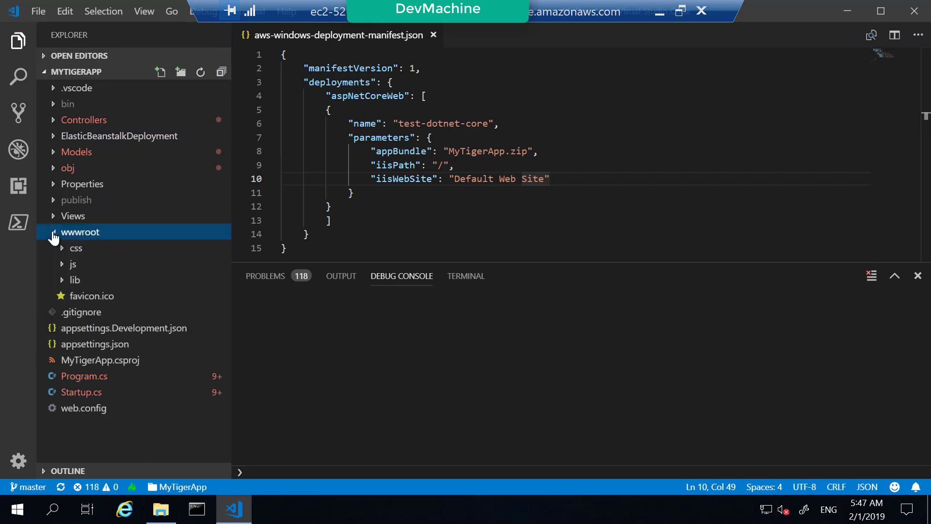
pyautogui.click(72, 216)
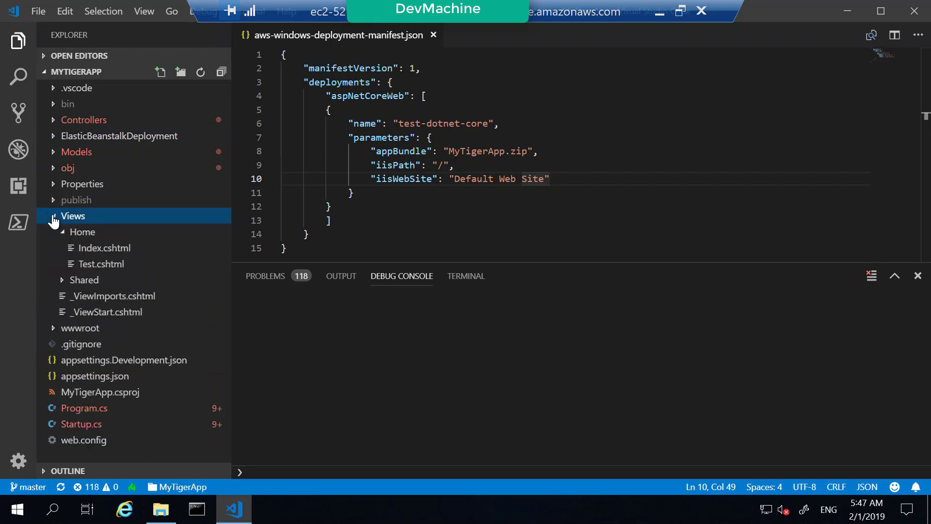
pyautogui.moveTo(102, 247)
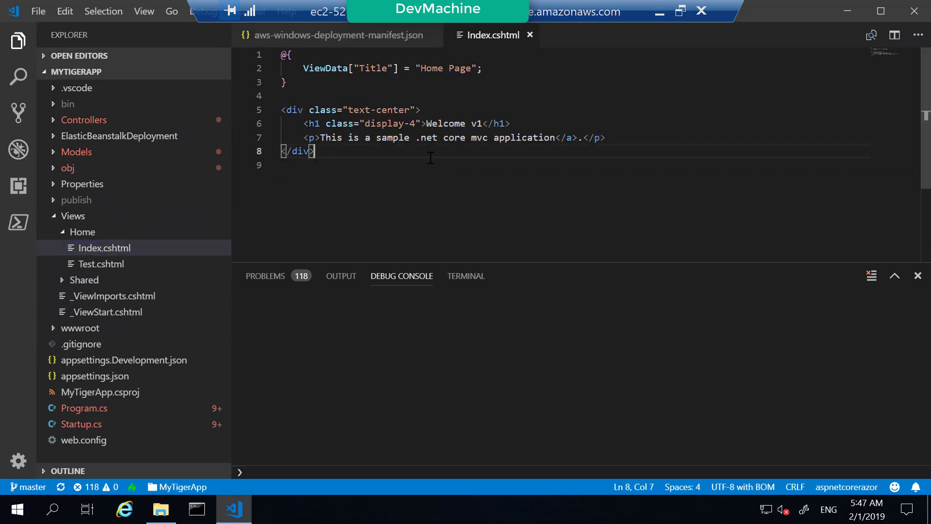
pyautogui.click(423, 123)
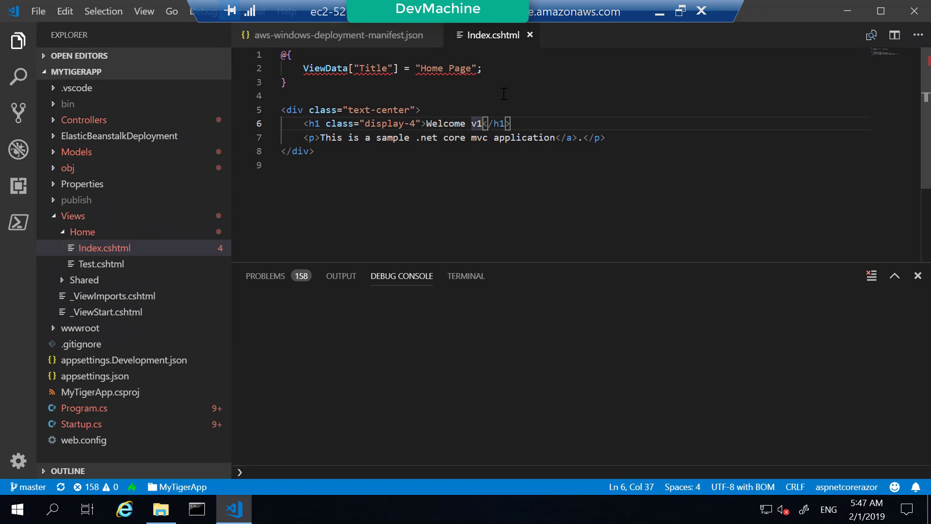
pyautogui.moveTo(439, 154)
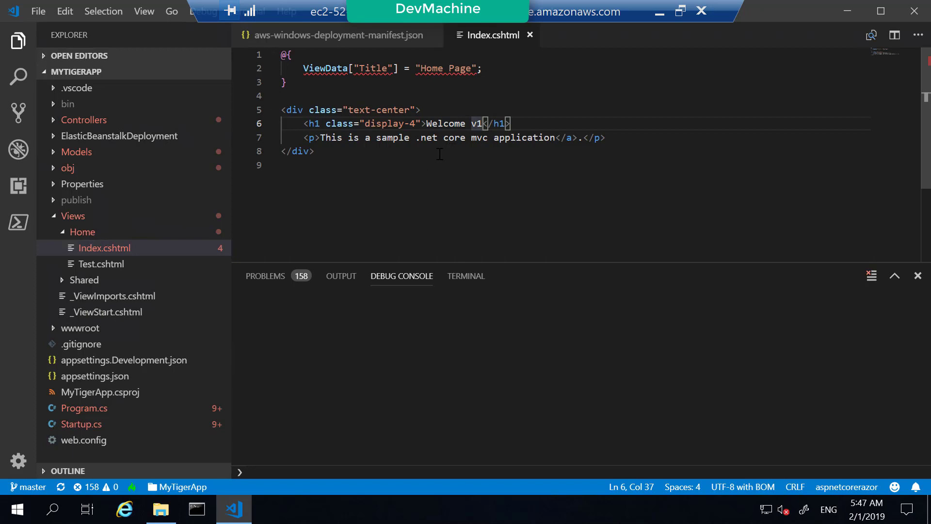
pyautogui.moveTo(84, 190)
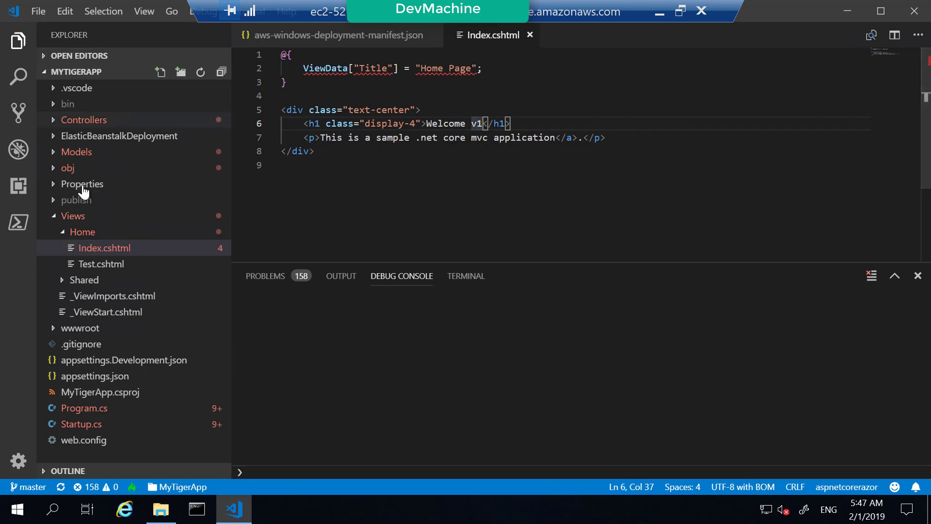
pyautogui.click(73, 215)
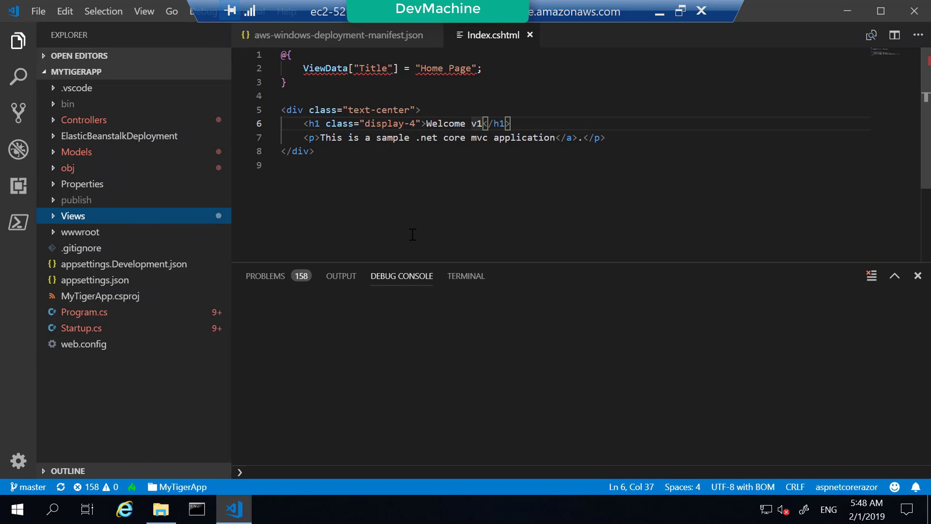
pyautogui.moveTo(481, 195)
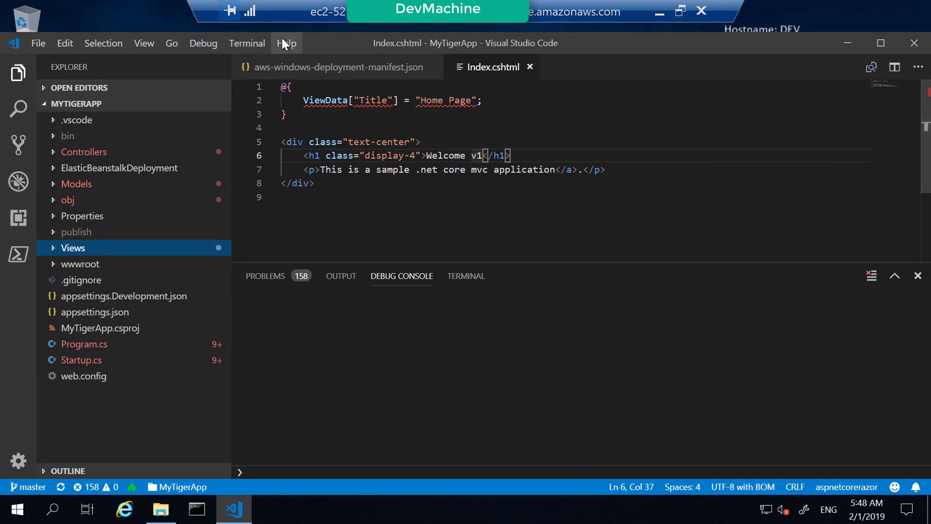
# Start Debugging (F5) from the Debug menu to run MyTigerApp
pyautogui.click(202, 43)
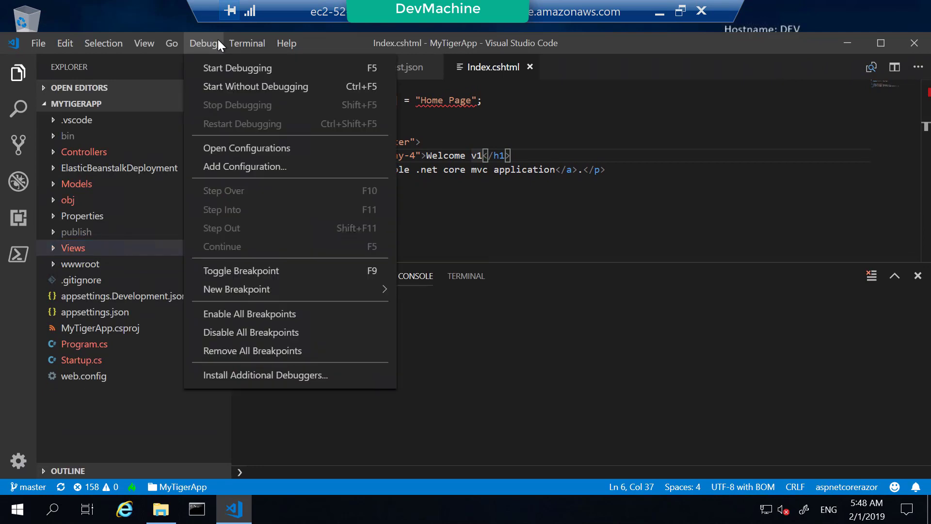
pyautogui.moveTo(214, 64)
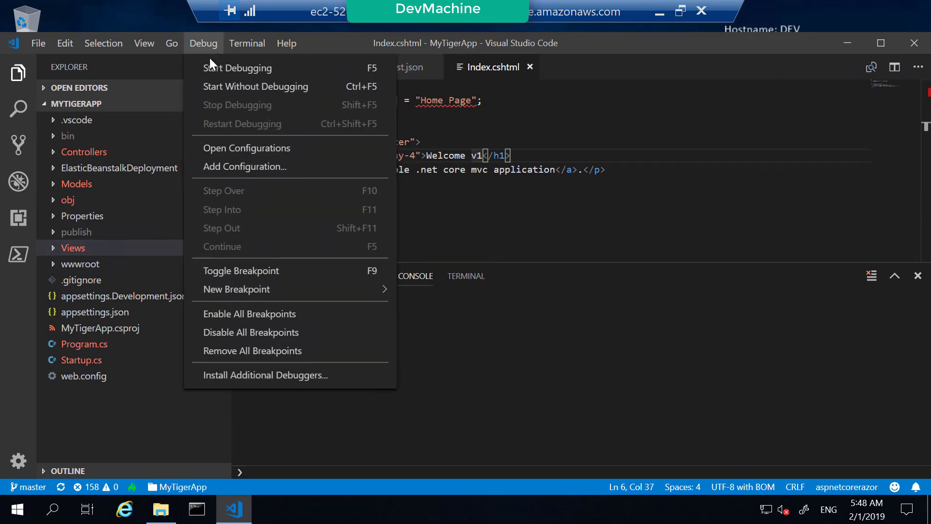
pyautogui.click(239, 68)
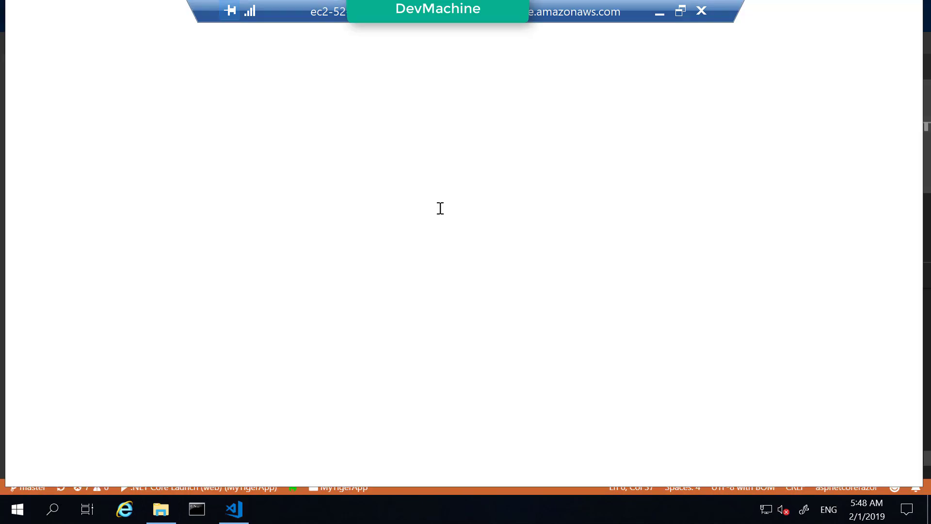
# At localhost:5000, view the Test page's refreshed timestamp and return to the Welcome v1 home page
pyautogui.click(269, 509)
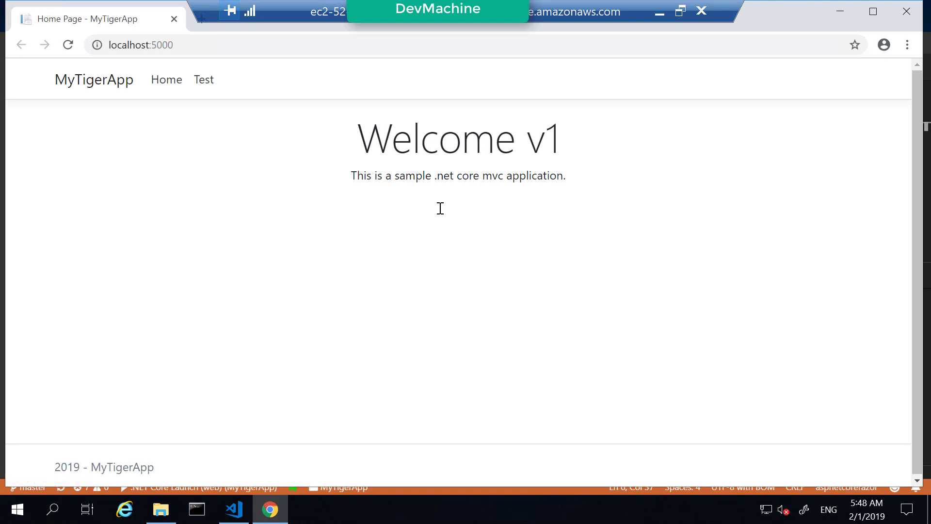
pyautogui.moveTo(456, 145)
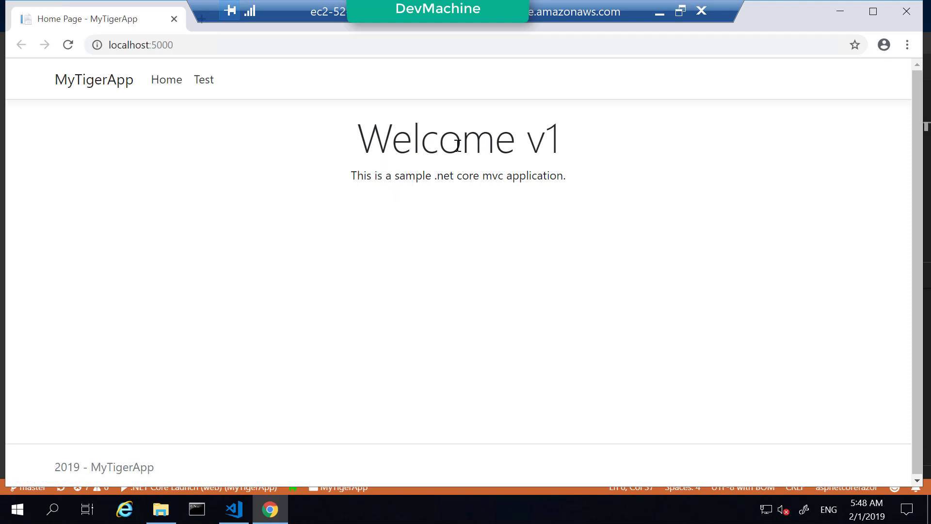
pyautogui.moveTo(456, 183)
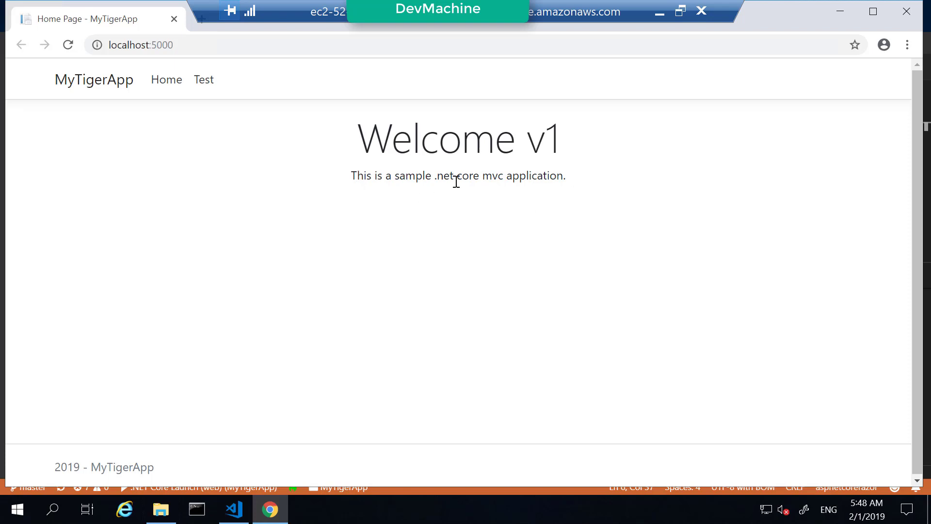
pyautogui.moveTo(594, 188)
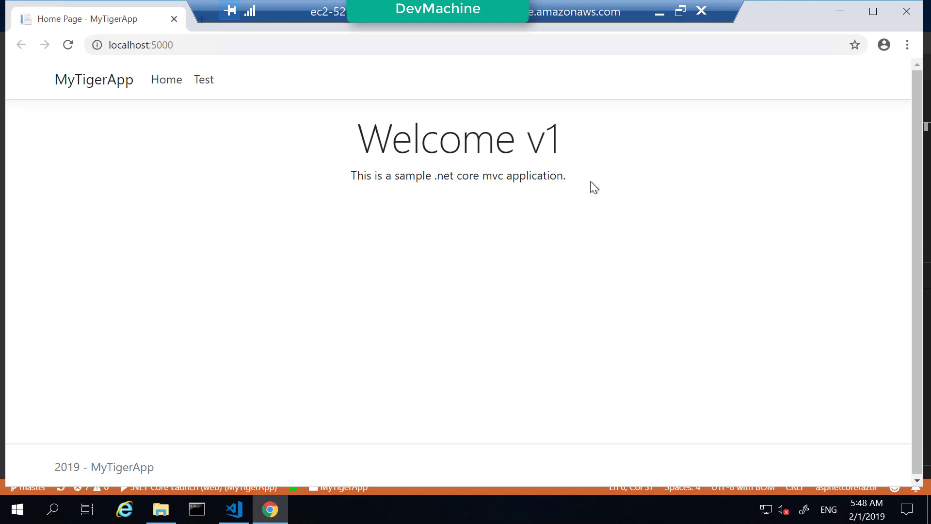
pyautogui.moveTo(203, 80)
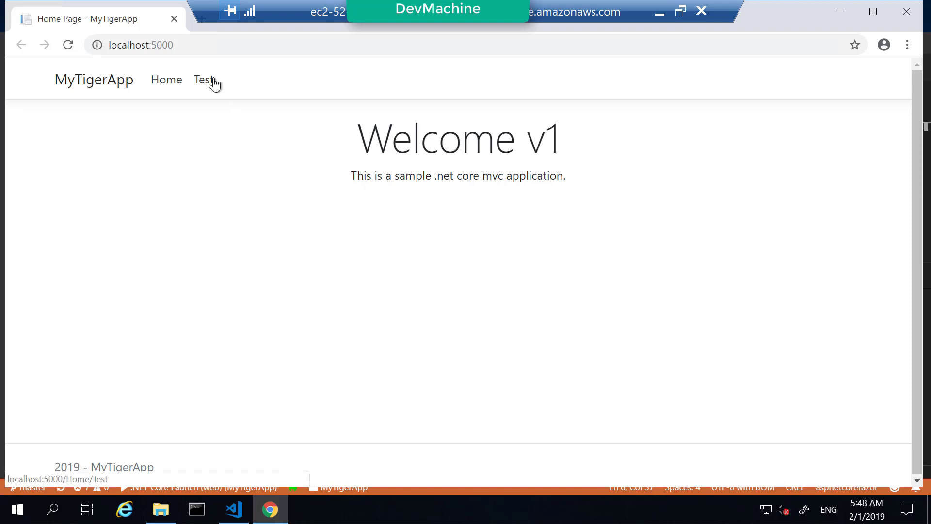
pyautogui.click(202, 79)
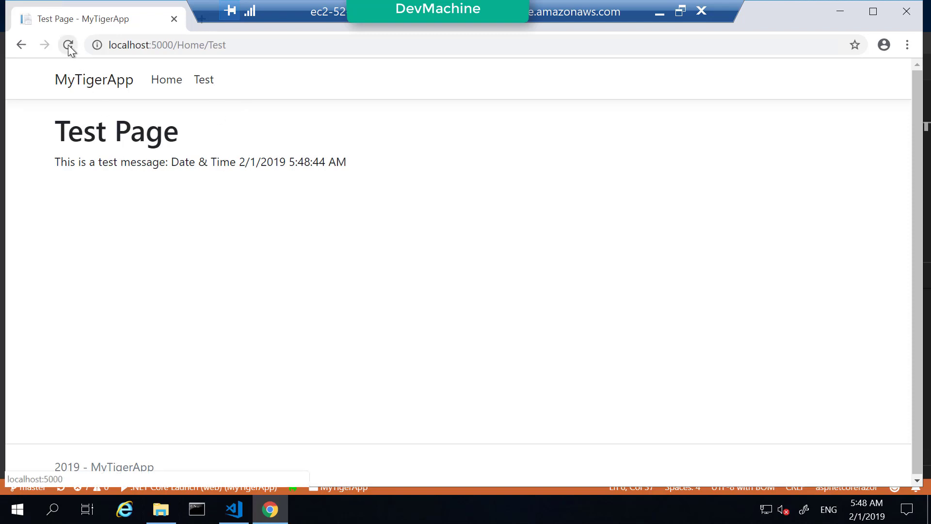
pyautogui.click(68, 45)
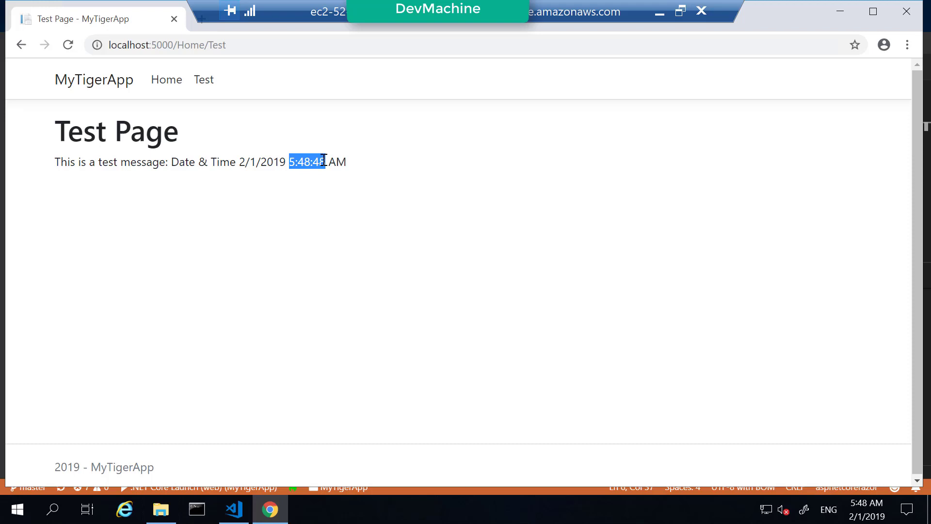
pyautogui.click(166, 80)
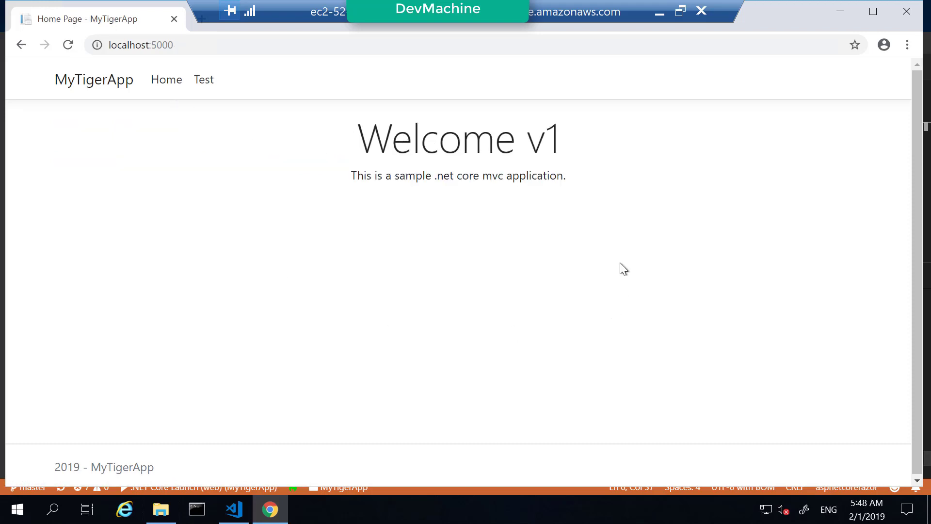
pyautogui.moveTo(602, 234)
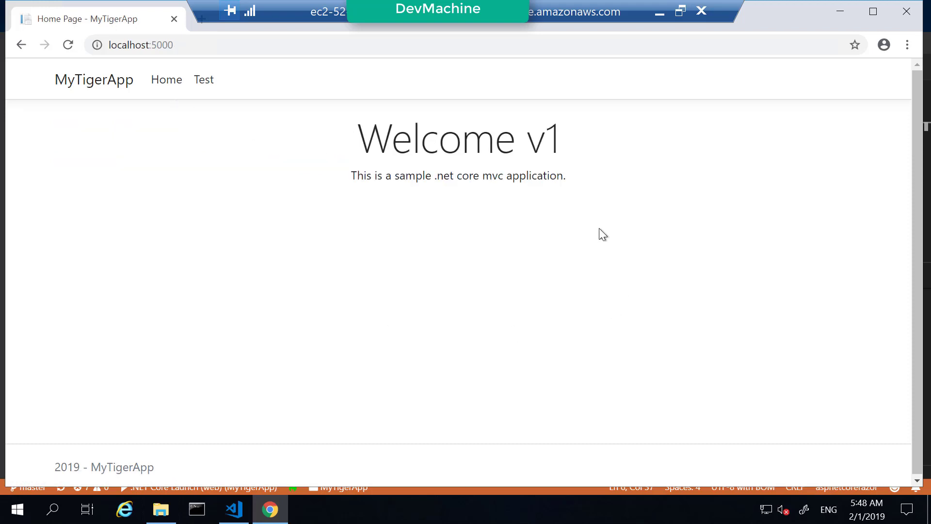
pyautogui.moveTo(907, 12)
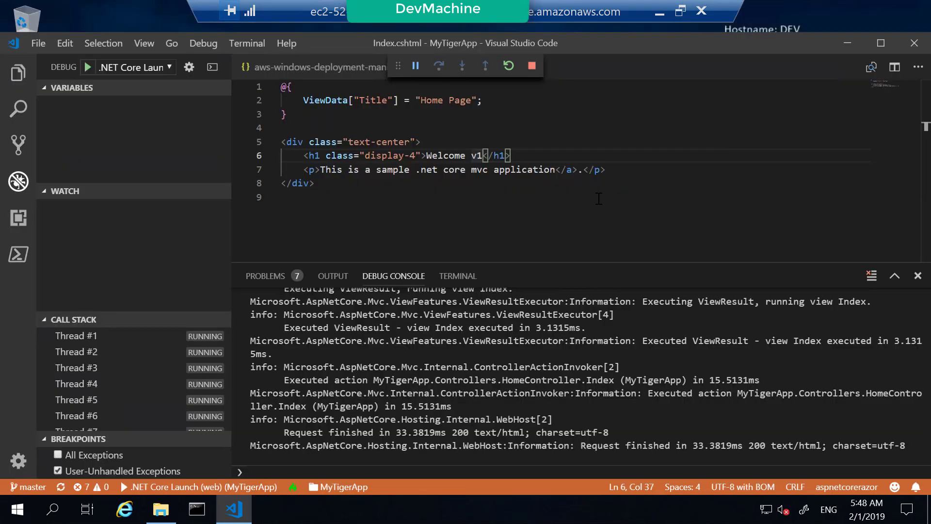
pyautogui.moveTo(531, 65)
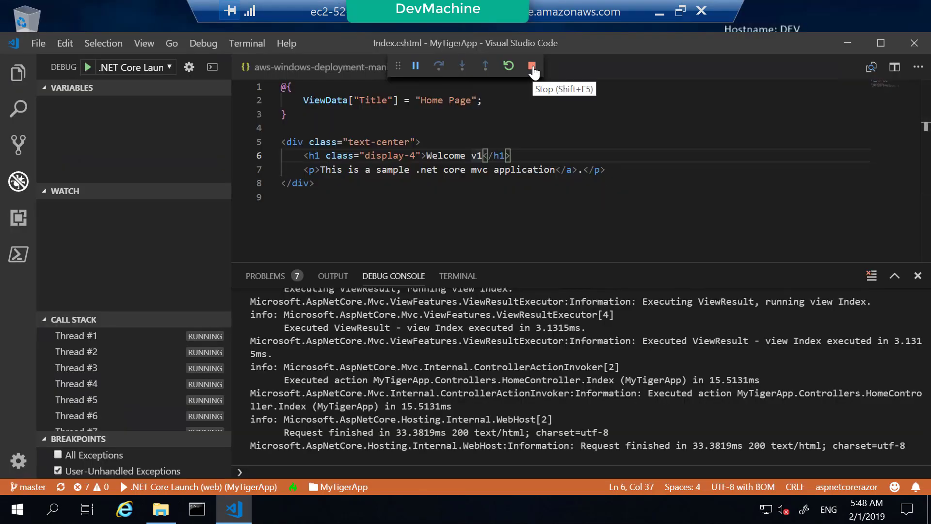
# Stop the debug session and close all editor tabs, leaving the project tree
pyautogui.click(532, 65)
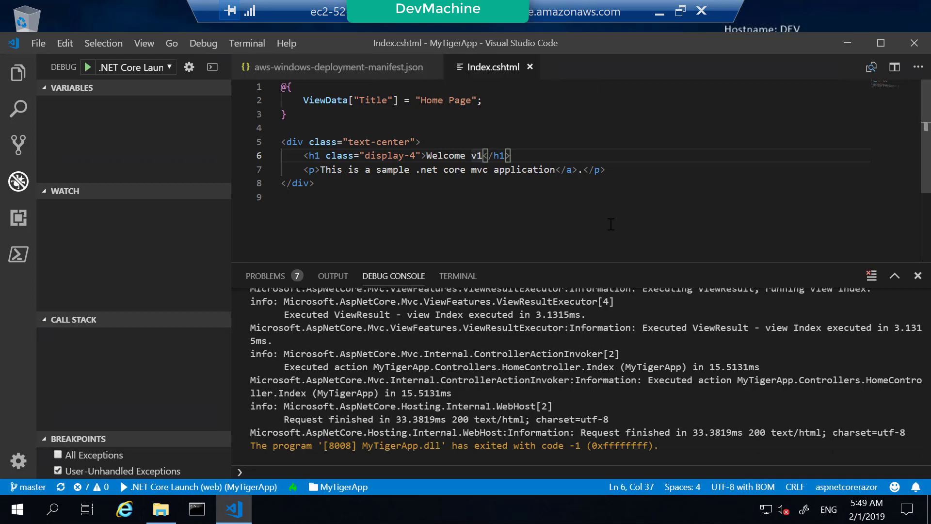
pyautogui.click(17, 72)
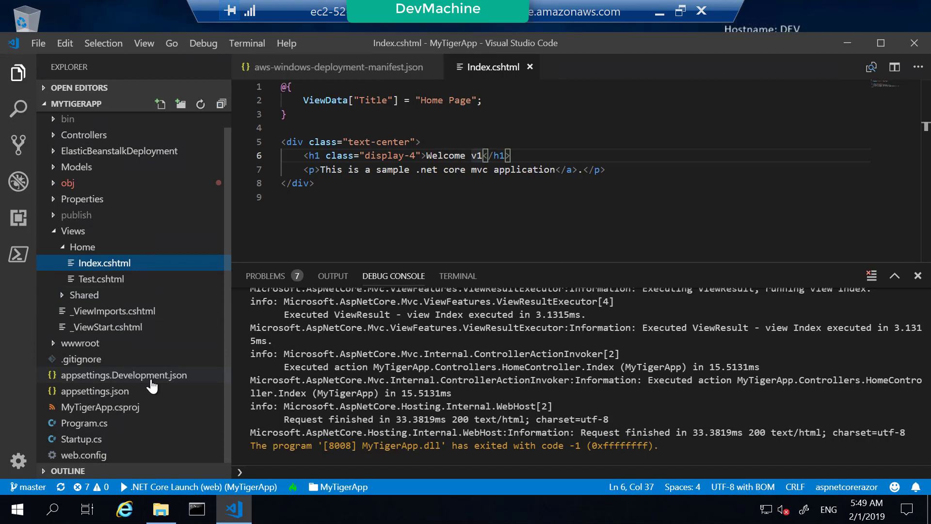
pyautogui.moveTo(445, 213)
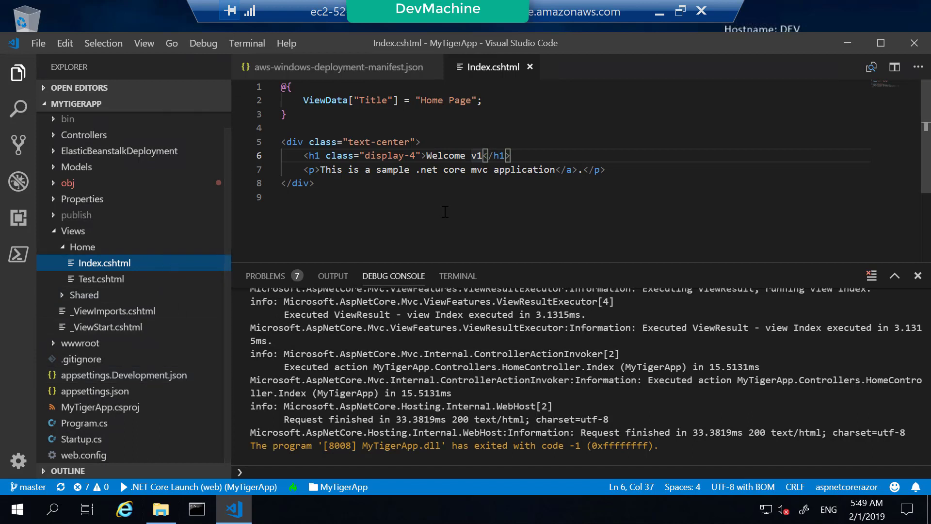
pyautogui.click(297, 197)
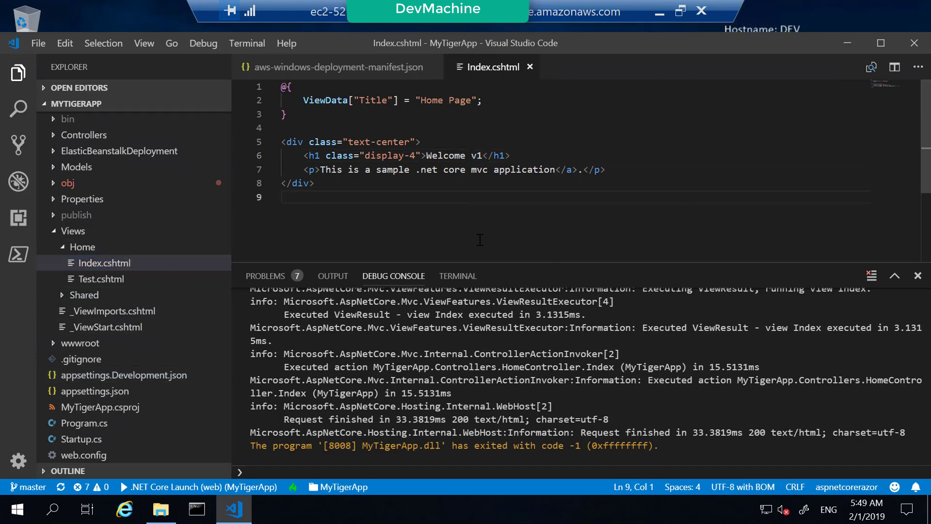
pyautogui.moveTo(511, 220)
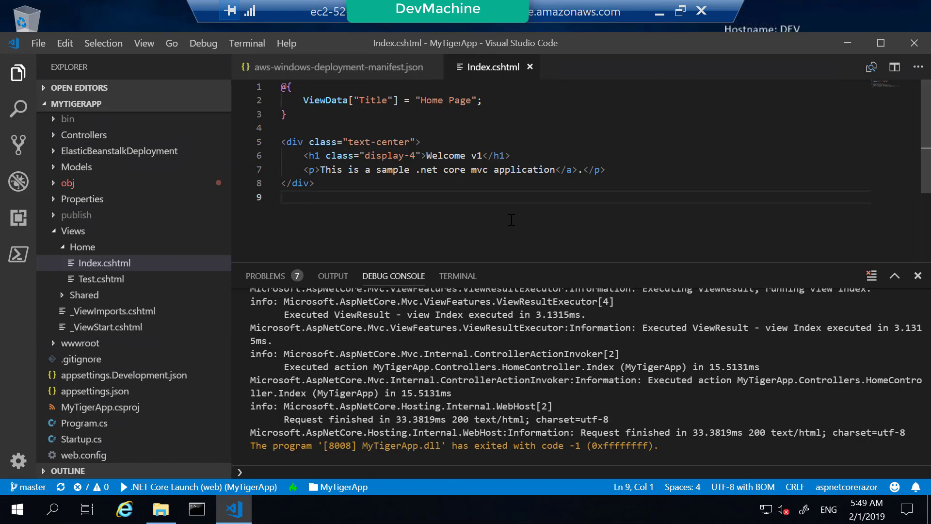
pyautogui.click(529, 67)
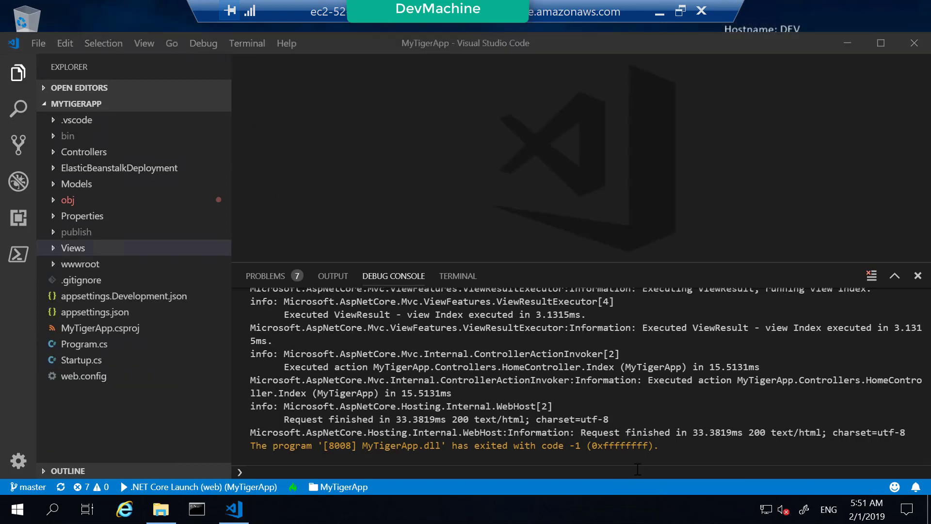
# In Command Prompt, change directory to c:\dev\MyTigerApp
pyautogui.click(196, 509)
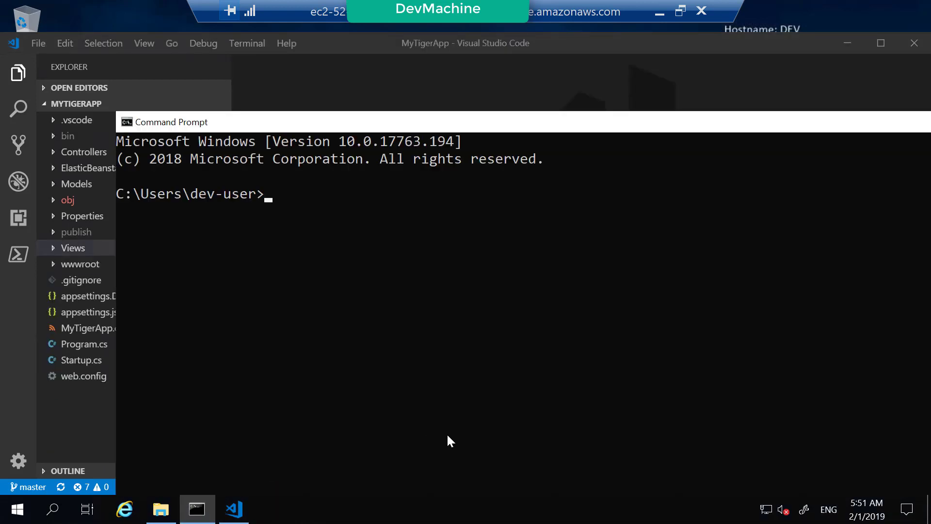
pyautogui.write('cd')
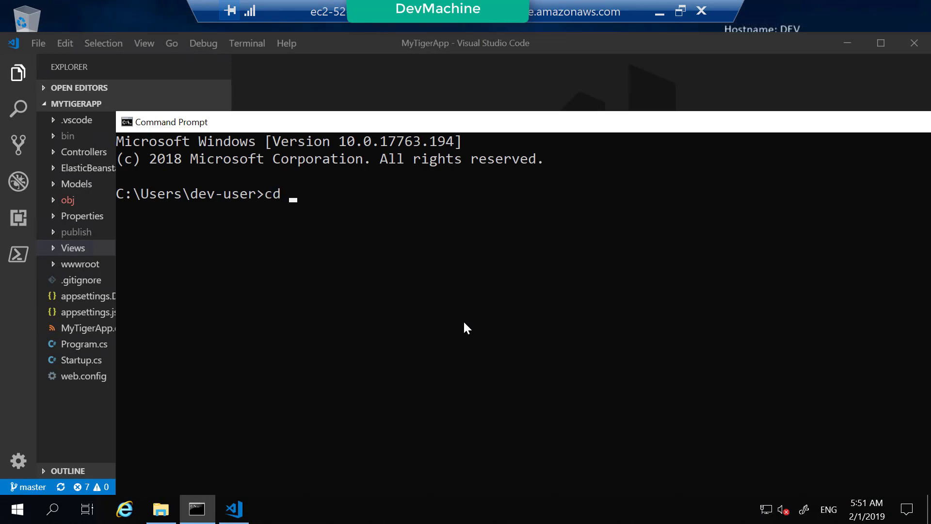
pyautogui.write('c:\\')
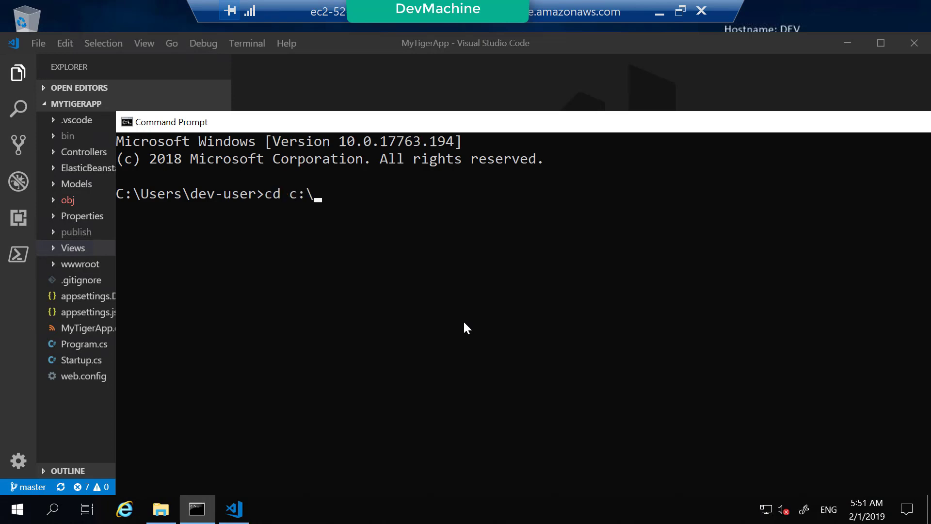
pyautogui.write('dev\\my')
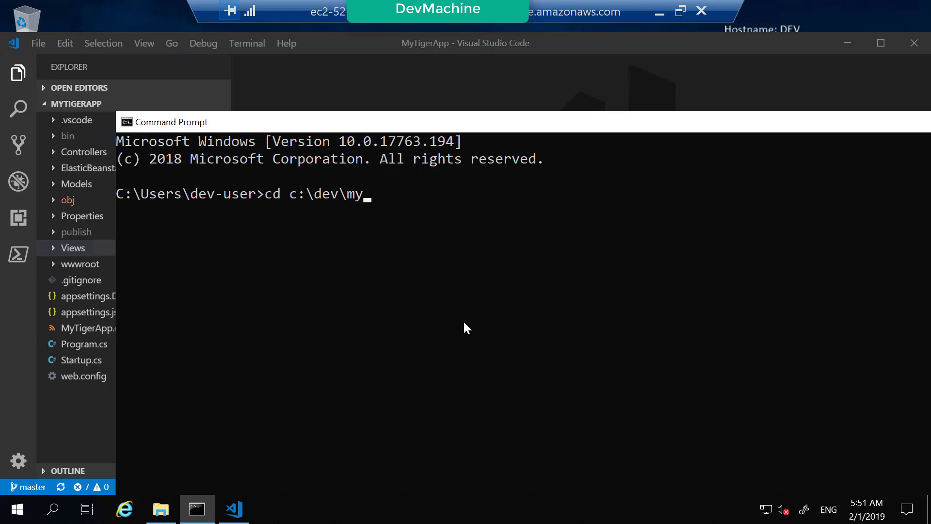
pyautogui.press('Return')
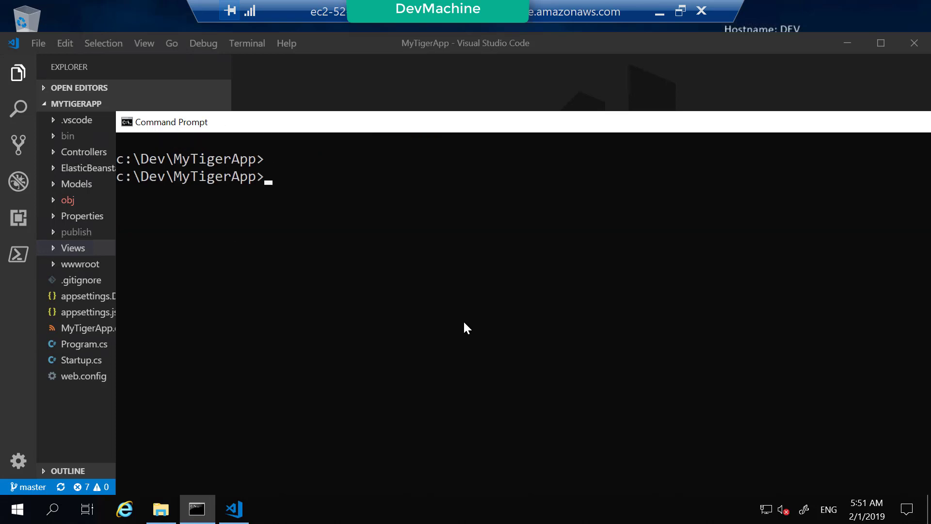
# Run git config --get remote.origin.url to print the Azure DevOps remote URL
pyautogui.write('git')
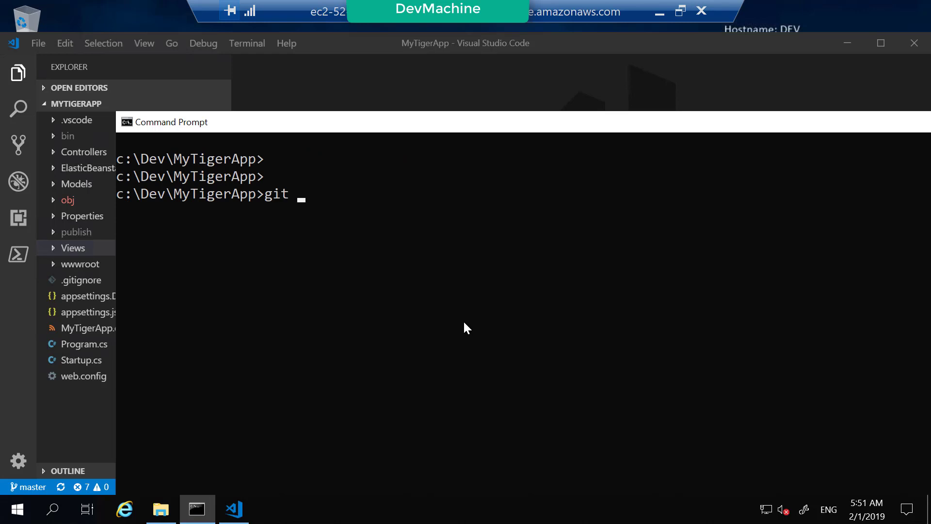
pyautogui.write('config --e')
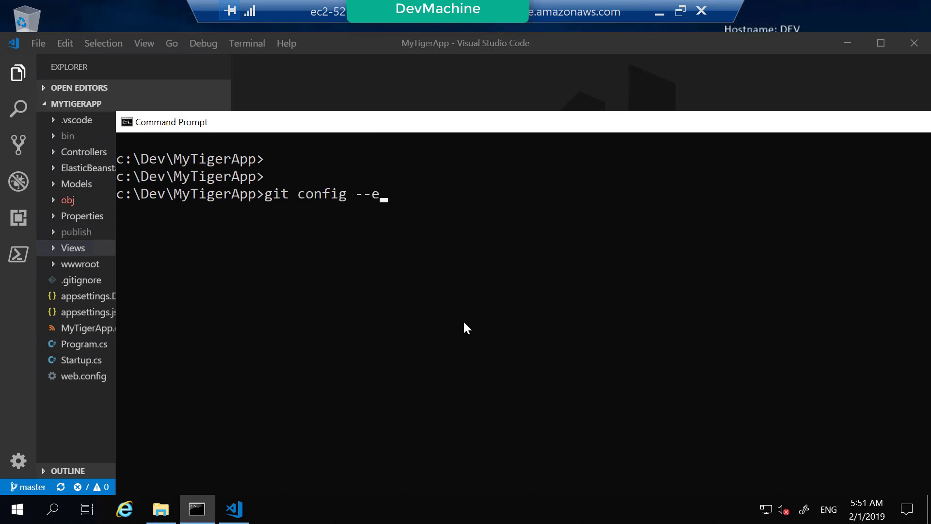
pyautogui.write('get')
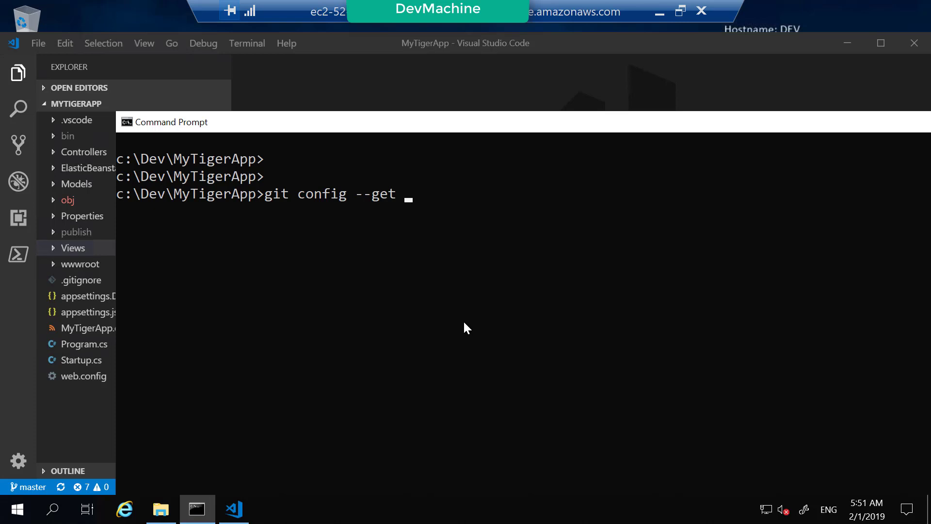
pyautogui.write('remote.ori')
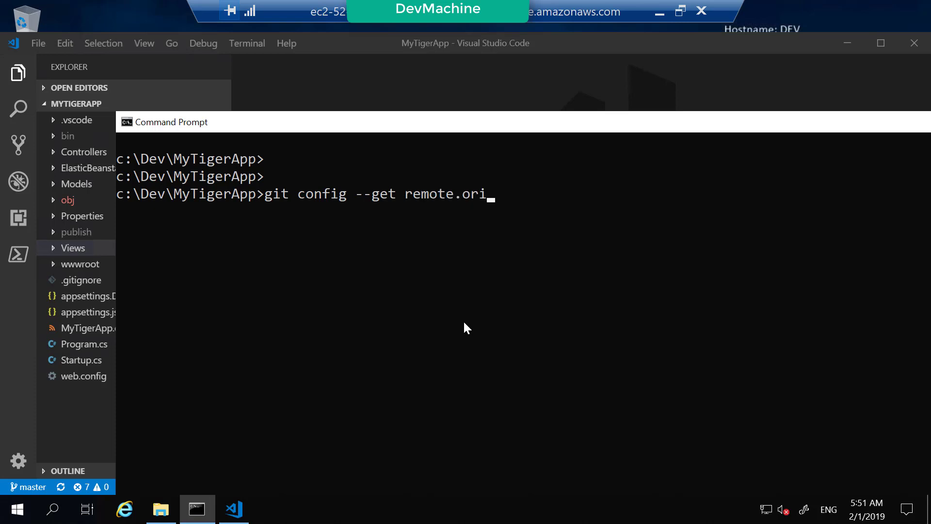
pyautogui.write('gin.url')
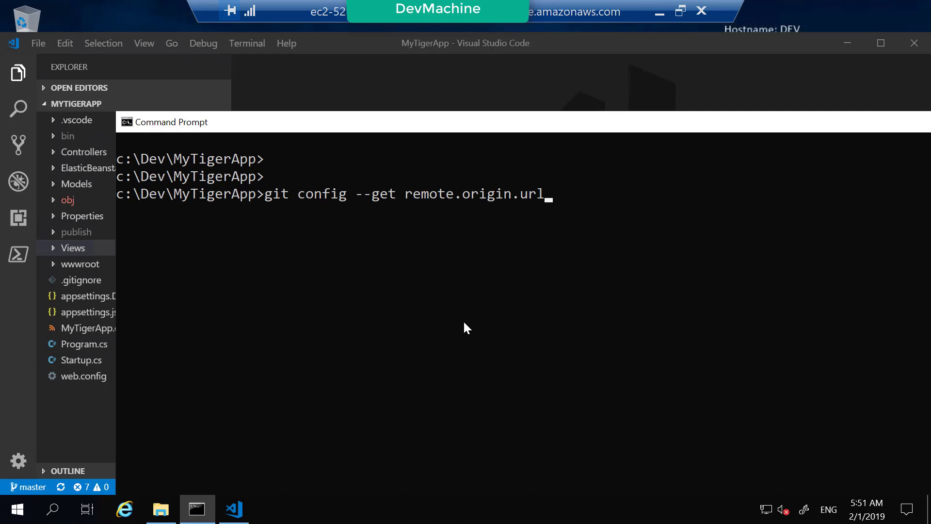
pyautogui.press('Return')
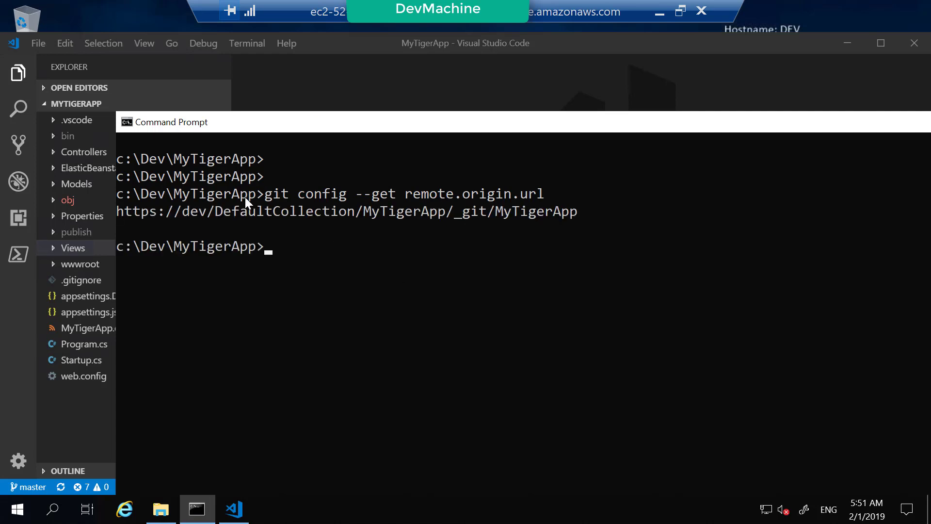
pyautogui.moveTo(154, 227)
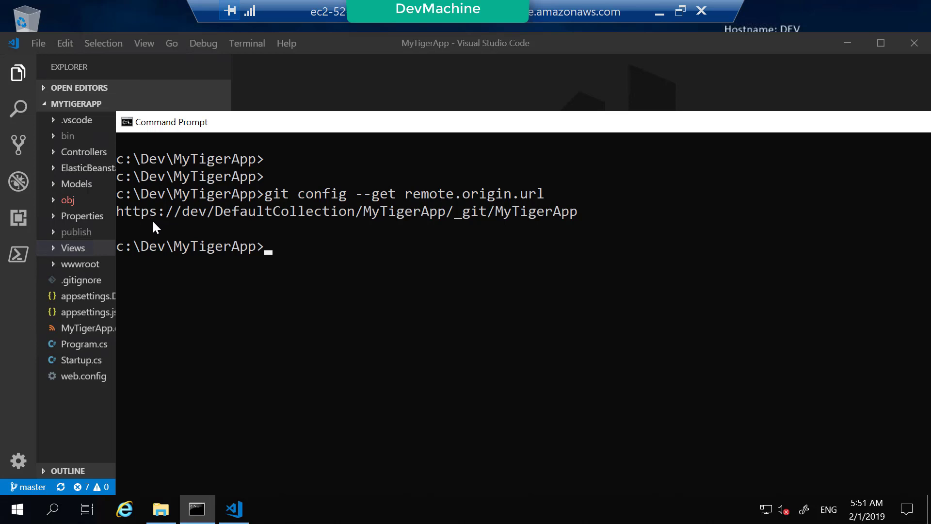
pyautogui.moveTo(126, 222)
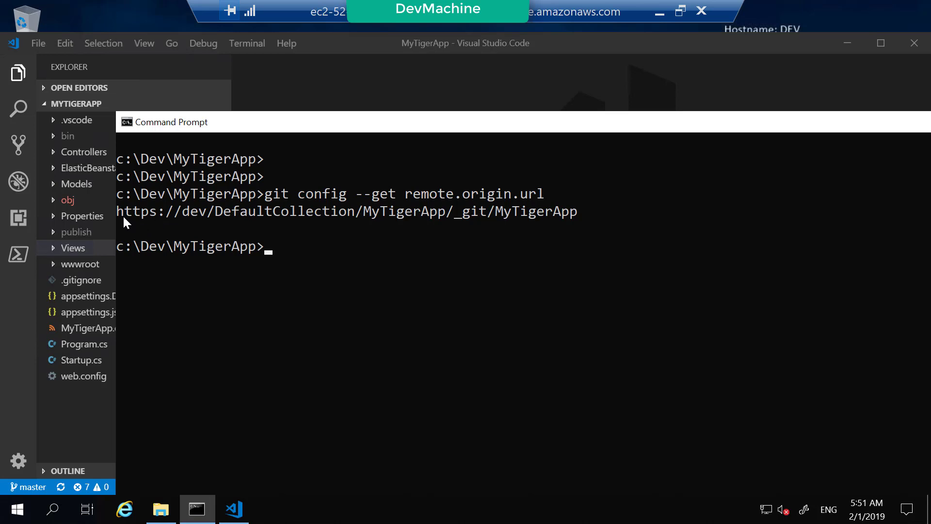
pyautogui.moveTo(397, 226)
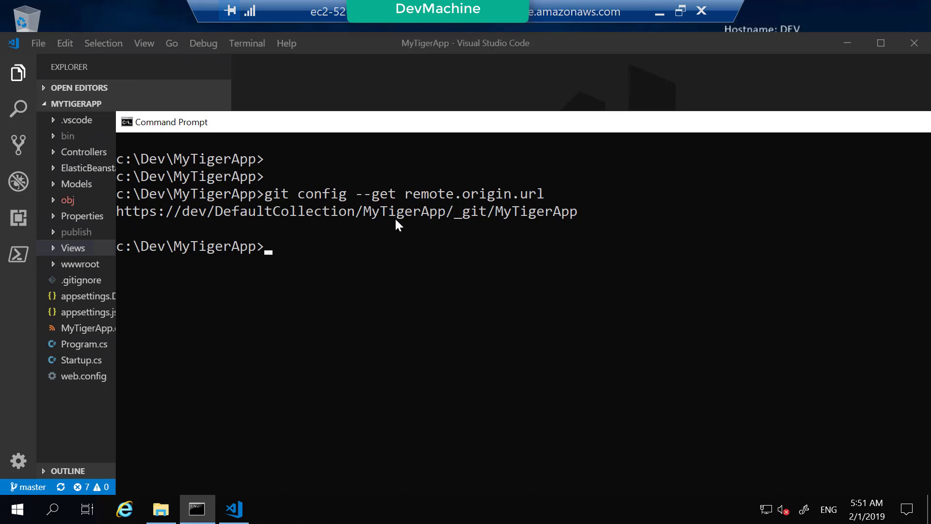
pyautogui.moveTo(446, 223)
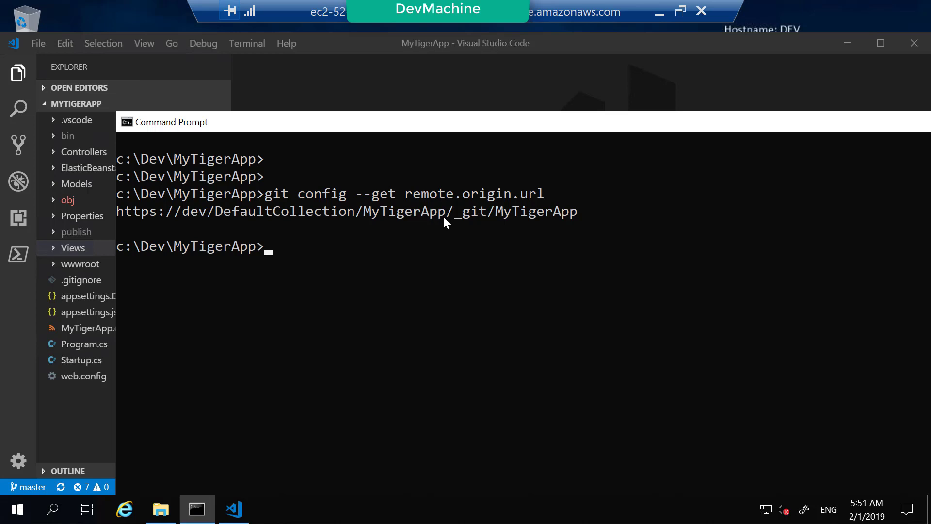
pyautogui.moveTo(182, 224)
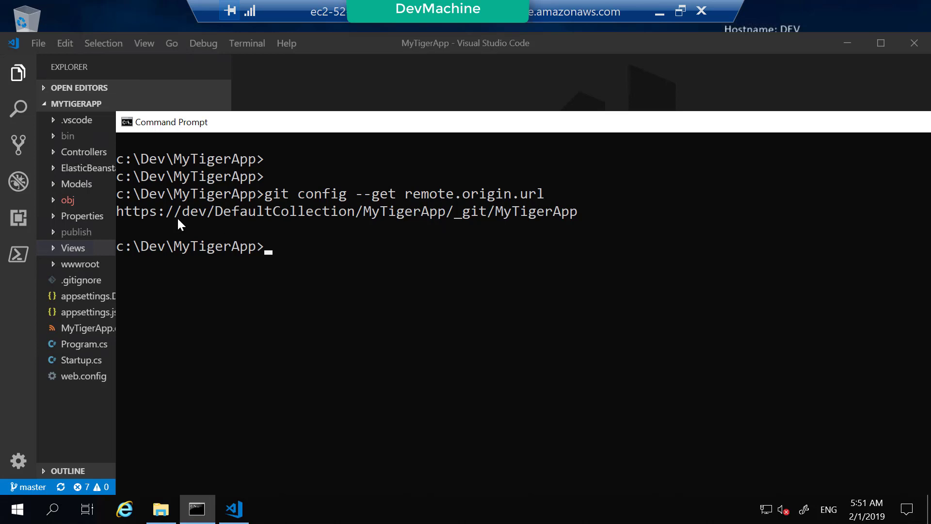
pyautogui.moveTo(468, 226)
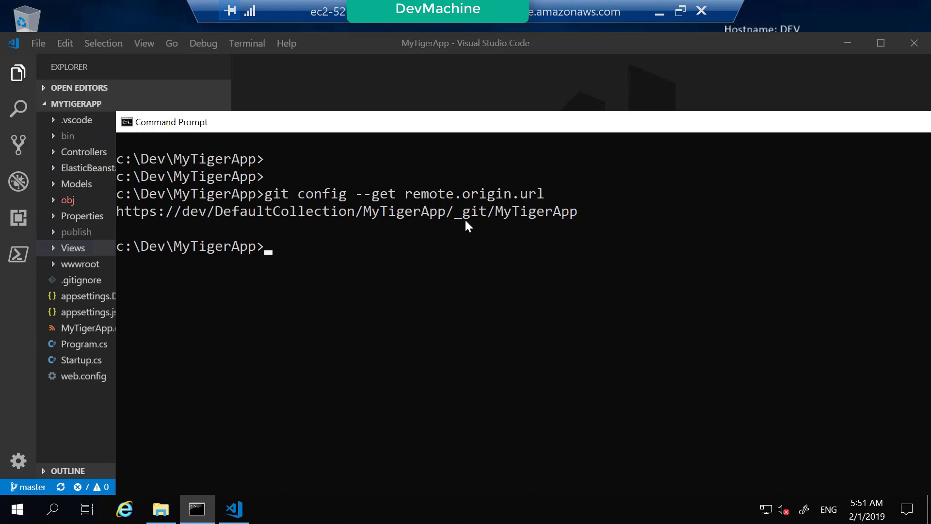
# Switch to Chrome and open the MyTigerApp project from the DefaultCollection list
pyautogui.click(271, 509)
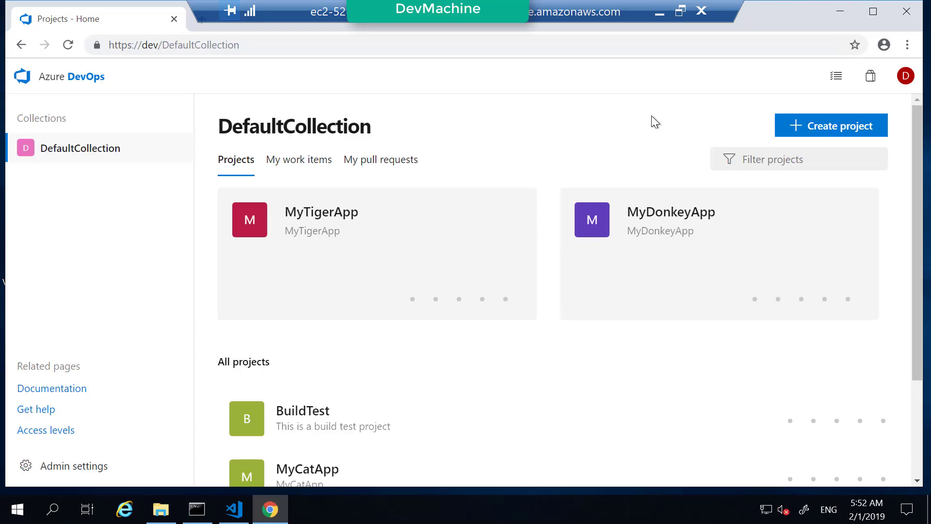
pyautogui.scroll(-3)
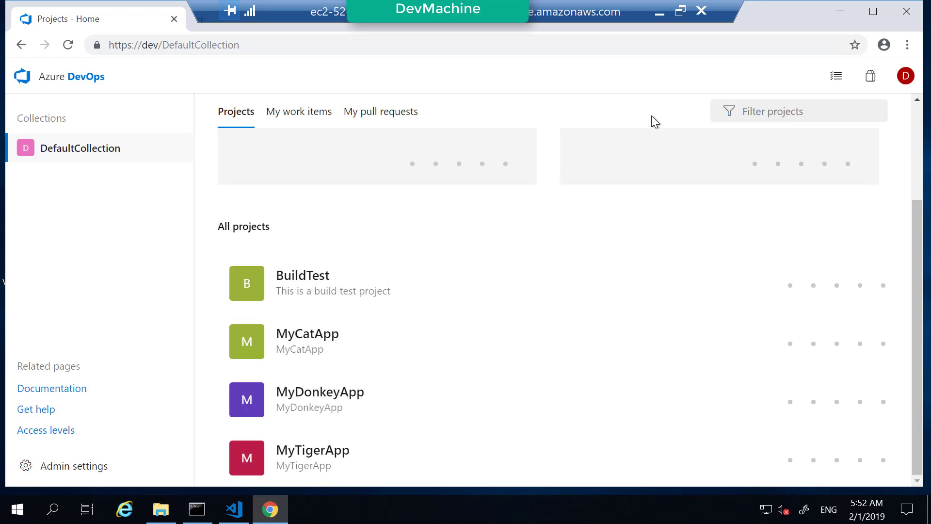
pyautogui.click(312, 457)
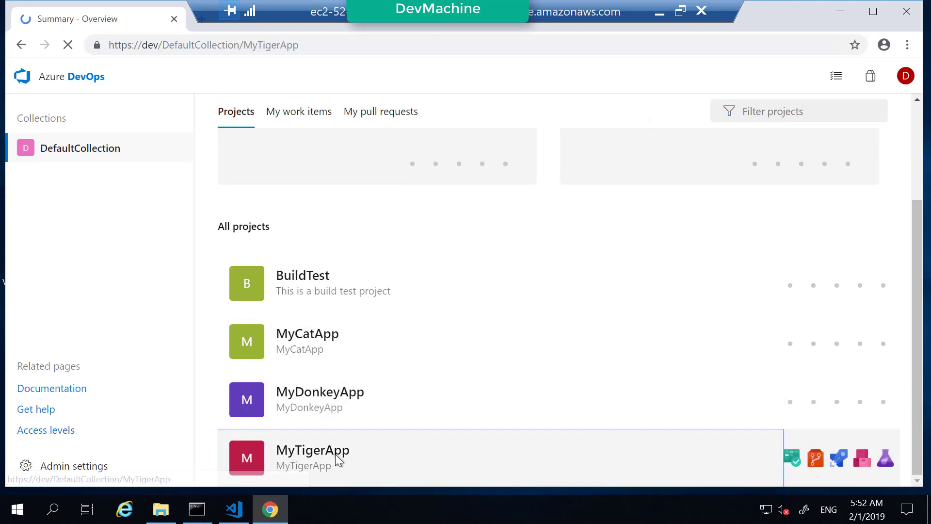
# View the MyTigerApp repo files under Repos > Files, then return to VS Code
pyautogui.click(311, 449)
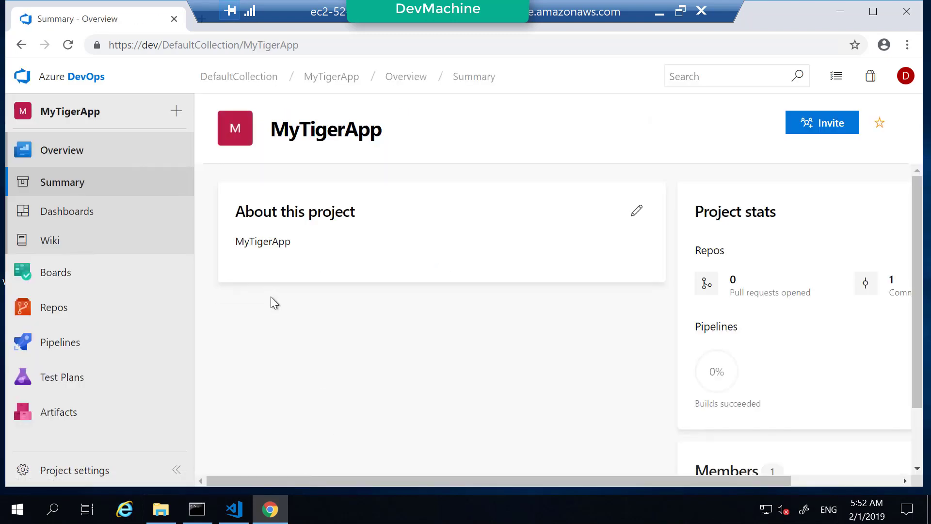
pyautogui.click(54, 307)
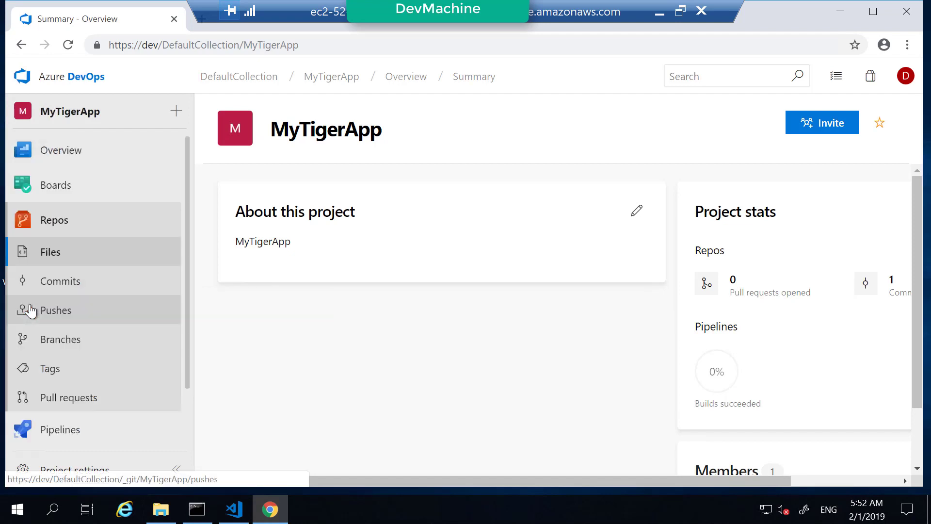
pyautogui.click(50, 251)
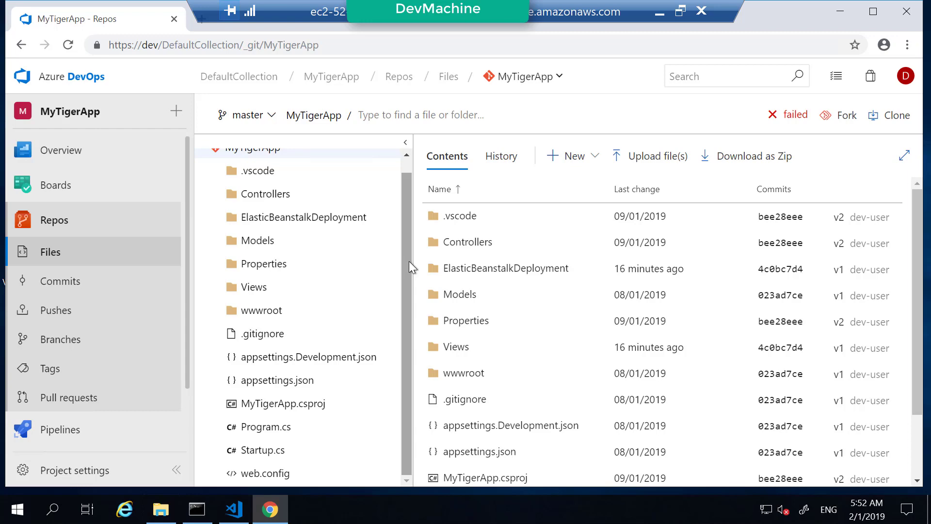
pyautogui.click(234, 509)
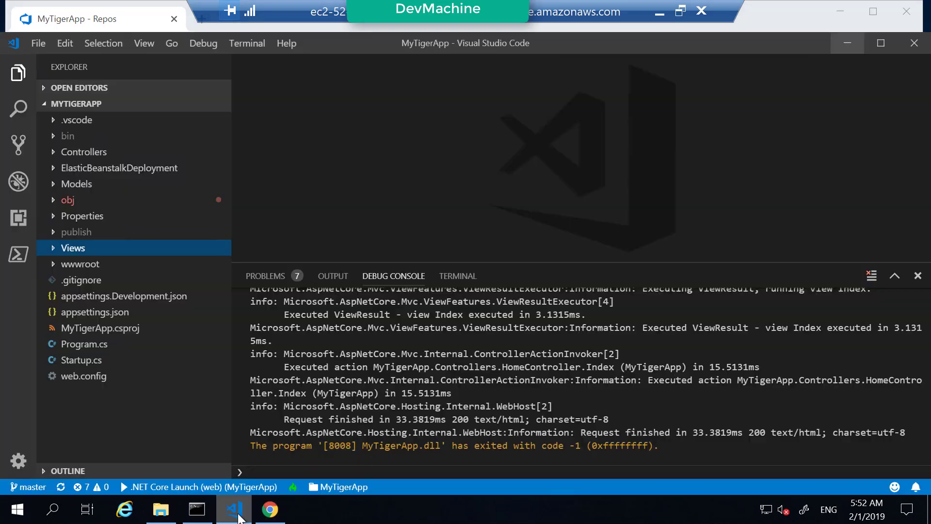
pyautogui.moveTo(59, 255)
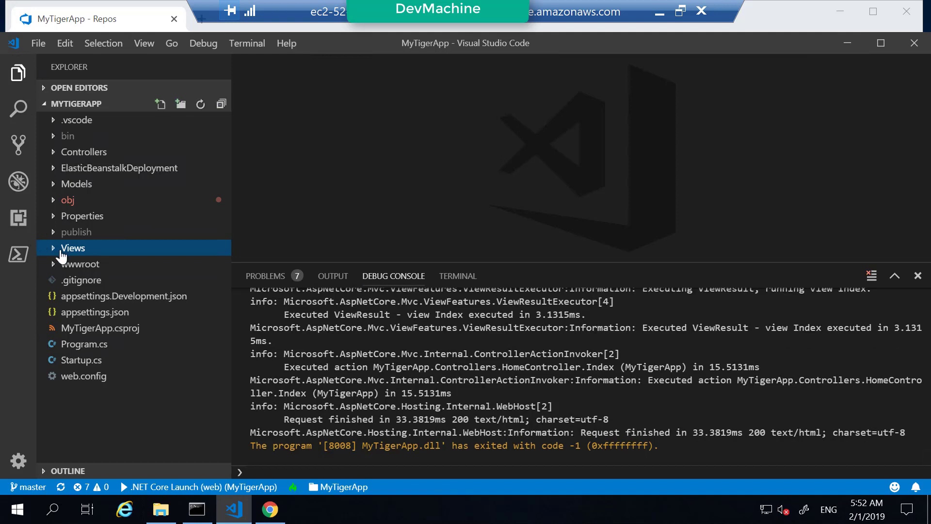
# Edit the Views/Home/Index.cshtml h1 to read 'Welcome v2.0' and save the file
pyautogui.click(73, 248)
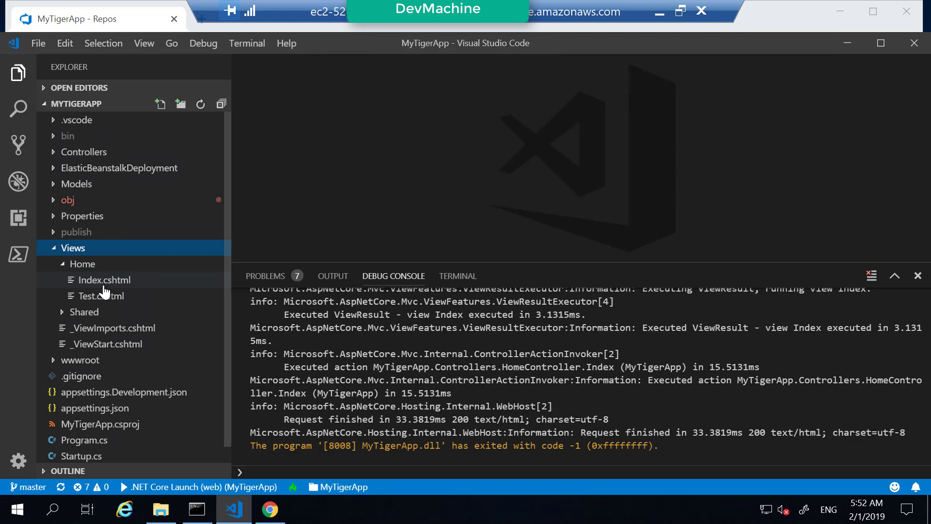
pyautogui.click(106, 279)
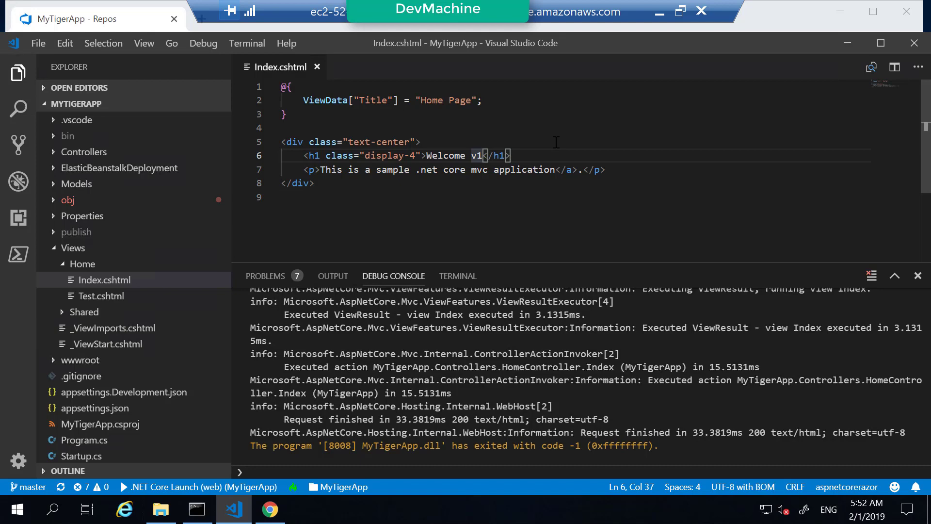
pyautogui.press('Backspace')
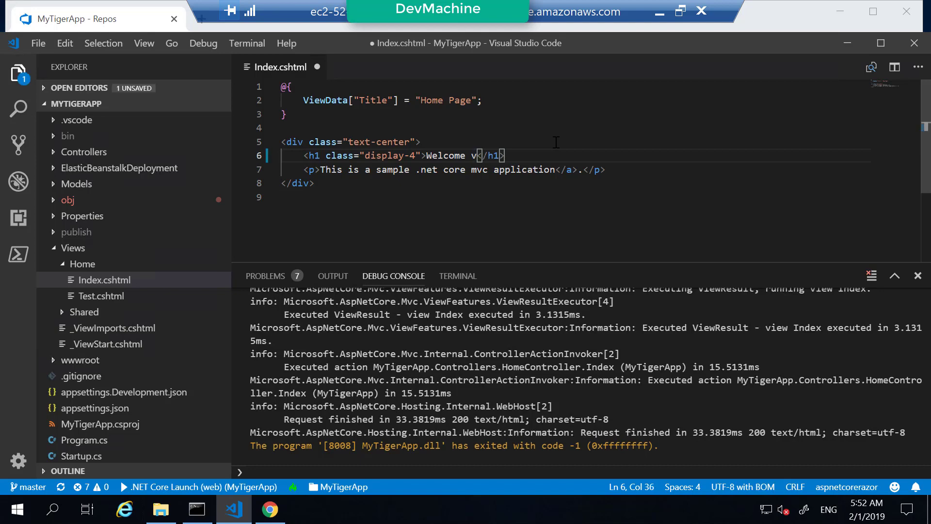
pyautogui.write('2.0')
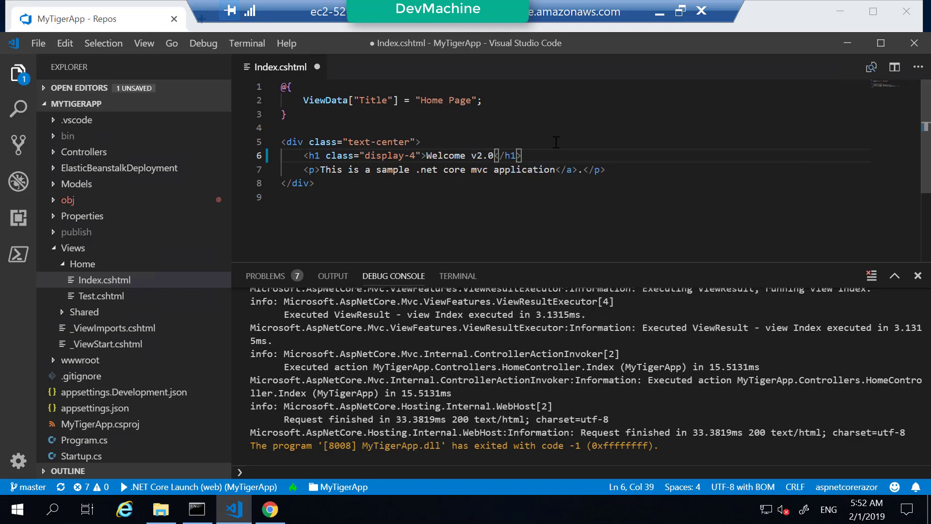
pyautogui.press('ctrl+s')
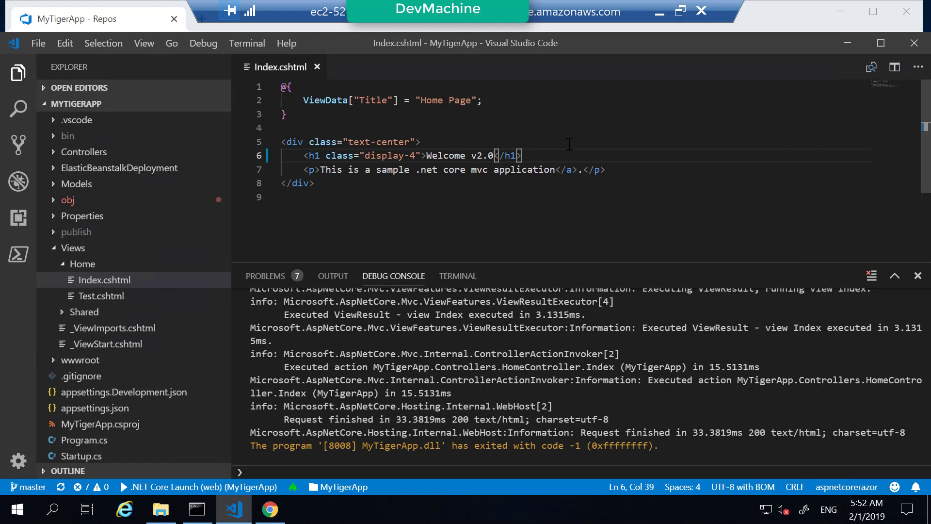
pyautogui.moveTo(19, 145)
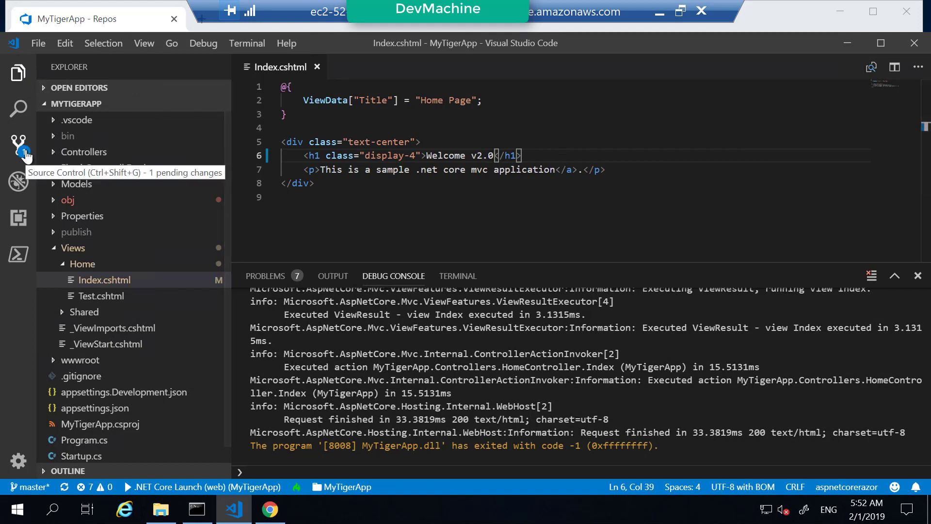
# Commit all changes from Source Control with the message 'change the message to v2'
pyautogui.click(19, 147)
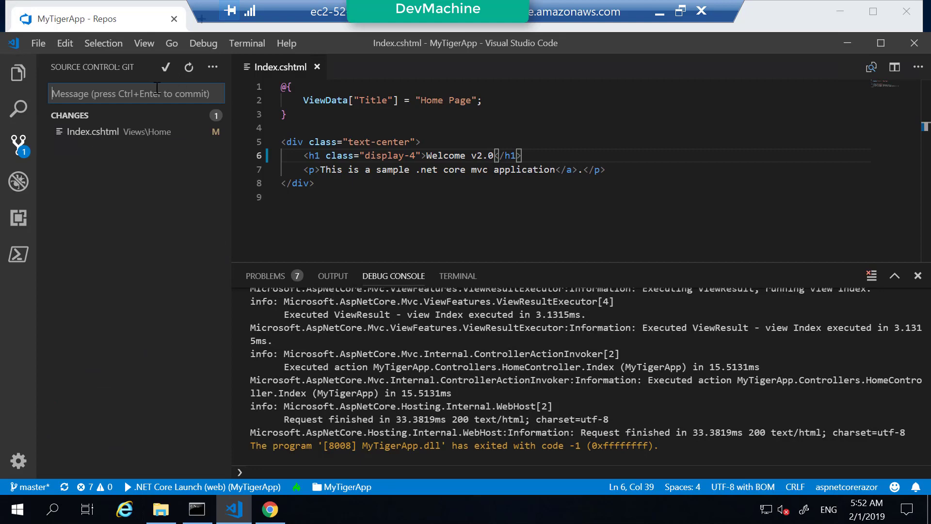
pyautogui.write('change the message')
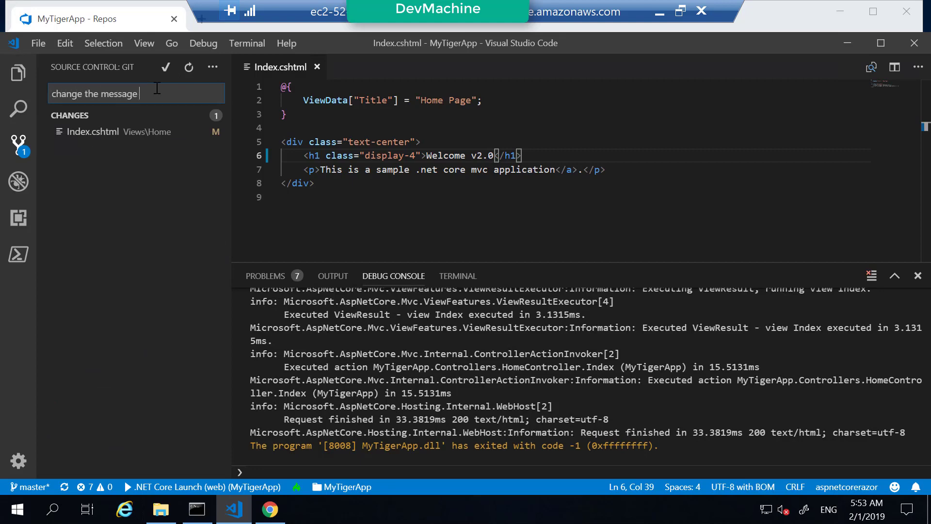
pyautogui.write('to v')
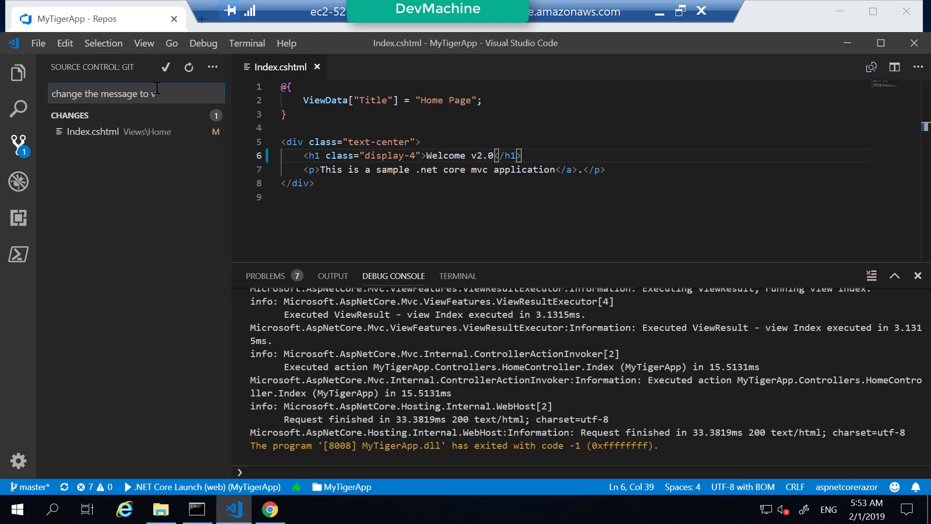
pyautogui.click(165, 67)
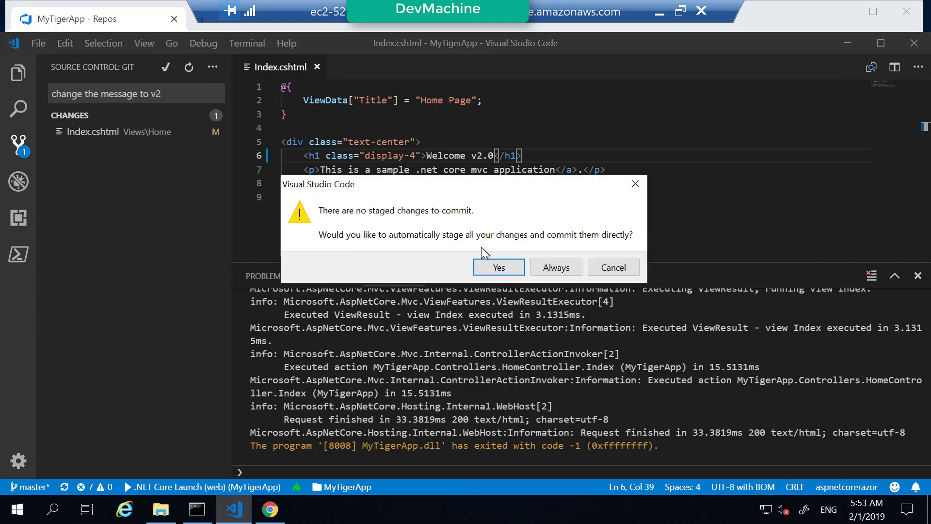
pyautogui.click(499, 268)
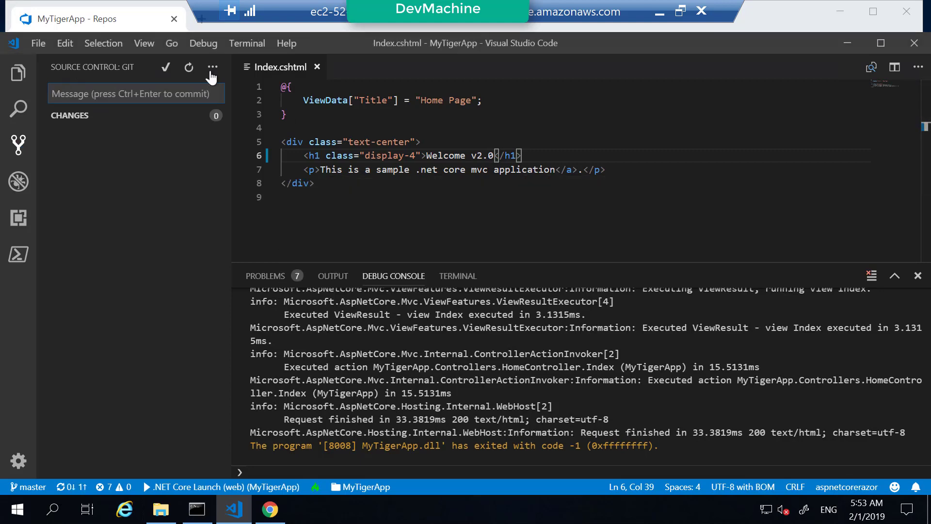
# Push the new commit to the remote Azure DevOps repository
pyautogui.click(213, 67)
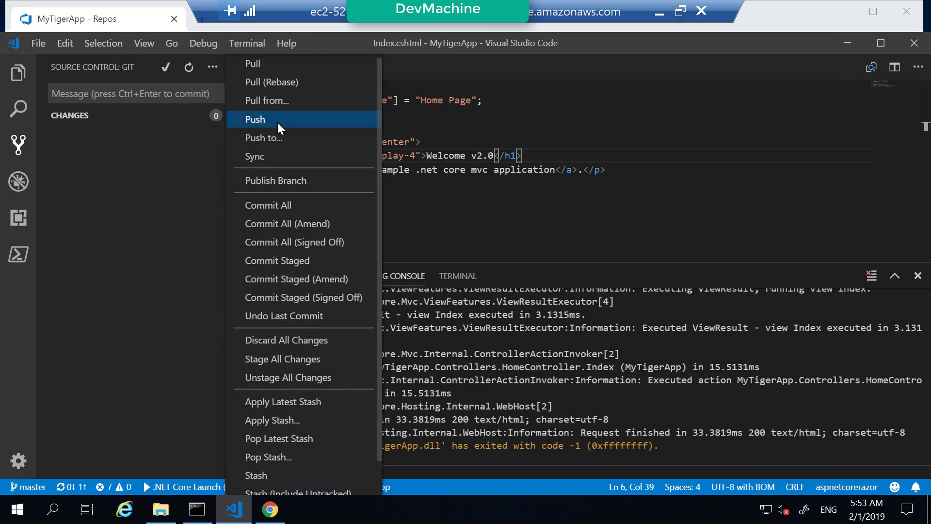
pyautogui.click(255, 119)
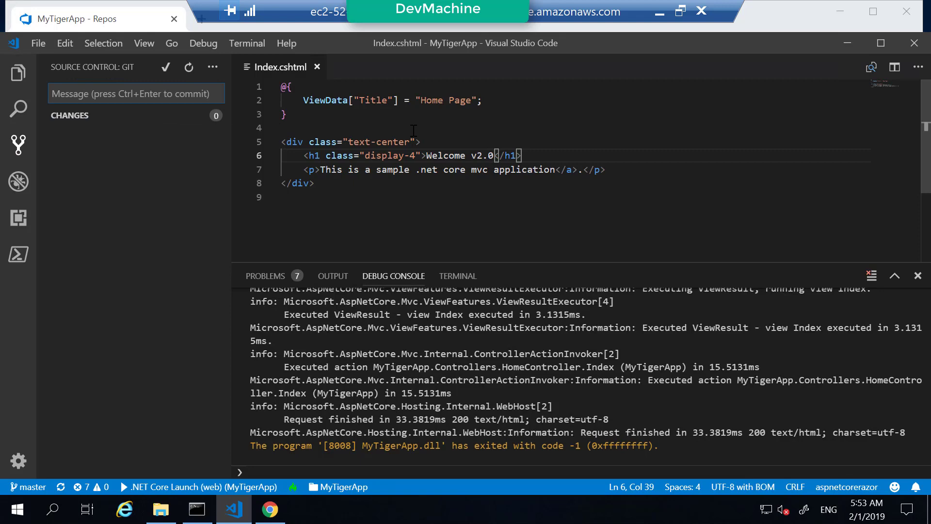
pyautogui.click(283, 127)
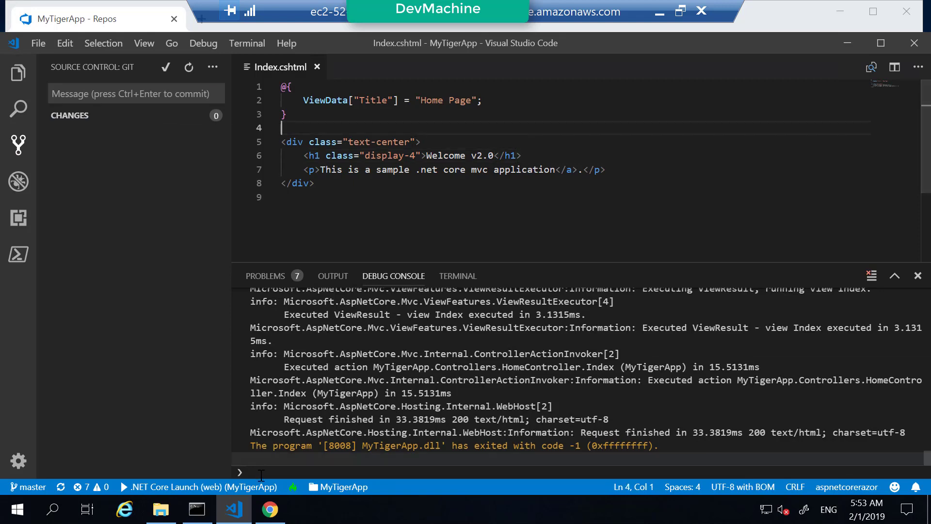
# View Views/Home/Index.cshtml in the browser repo, showing the pushed 'Welcome v2.0' heading
pyautogui.click(268, 509)
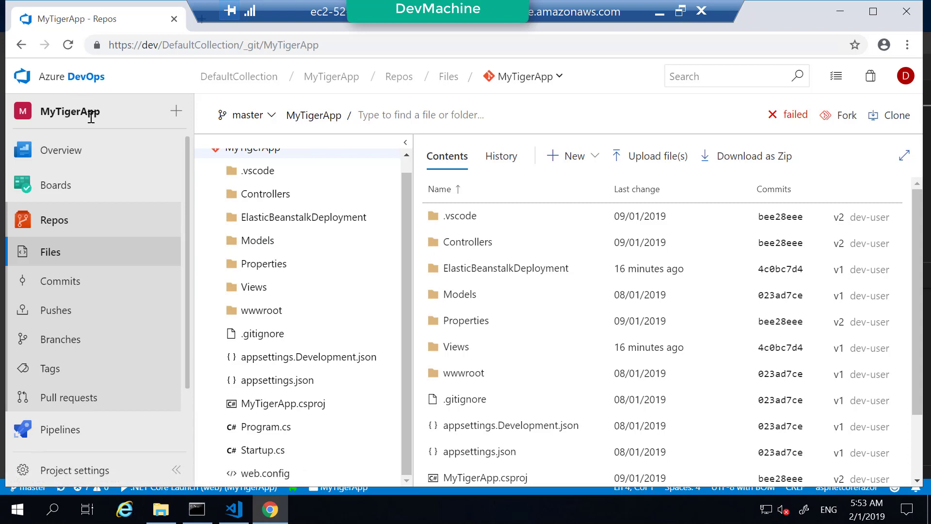
pyautogui.moveTo(68, 256)
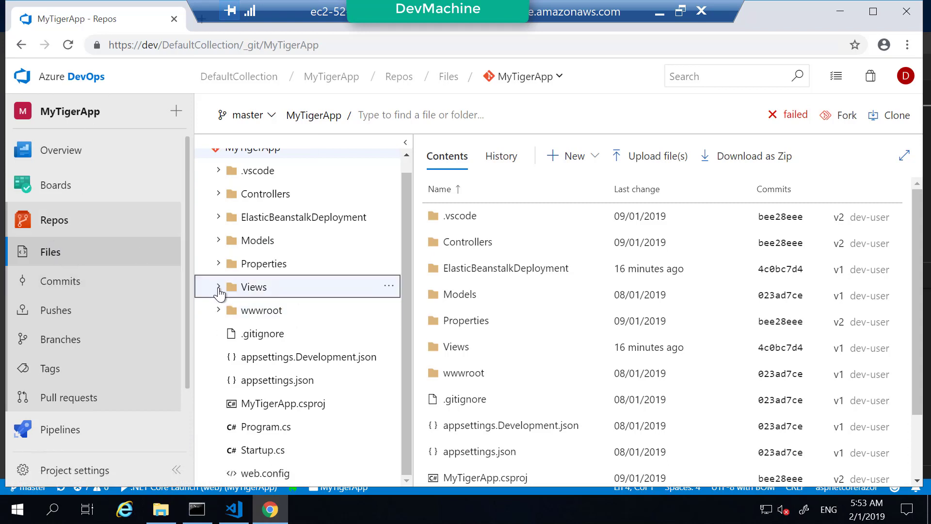
pyautogui.click(219, 287)
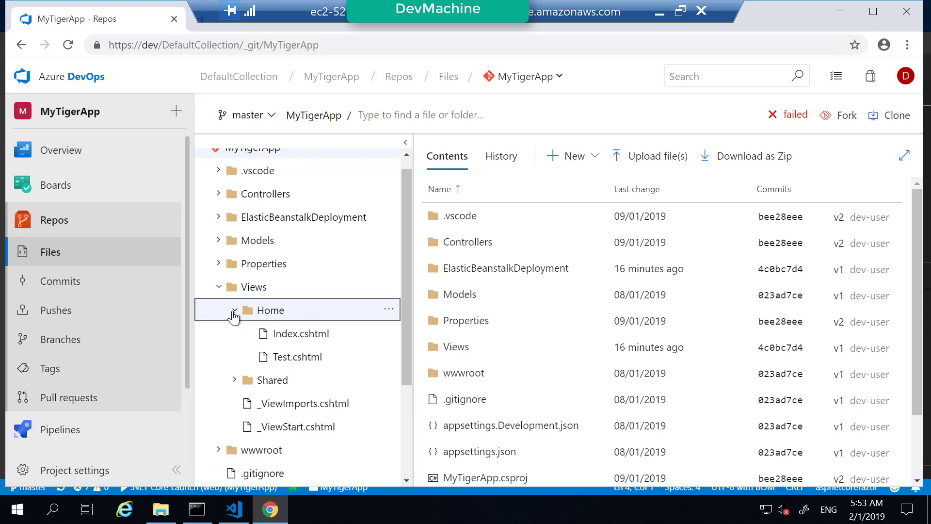
pyautogui.click(301, 333)
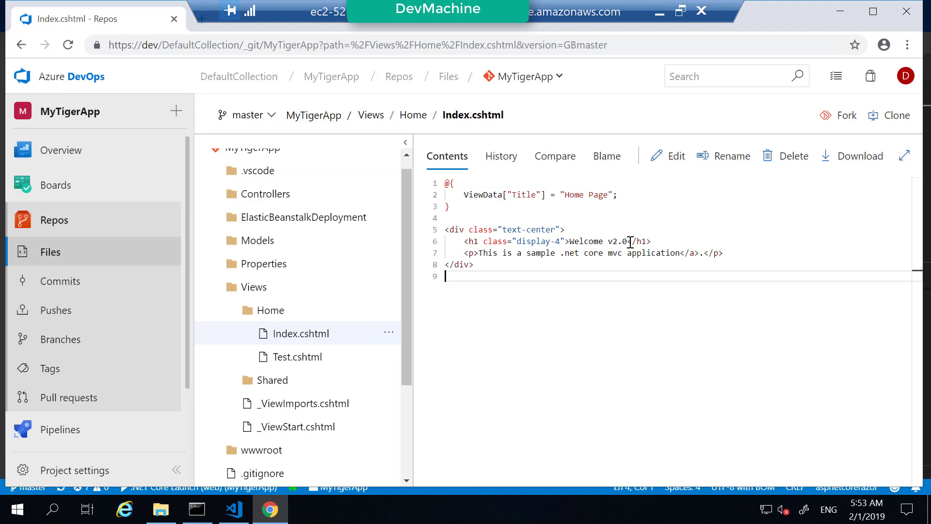
pyautogui.click(652, 242)
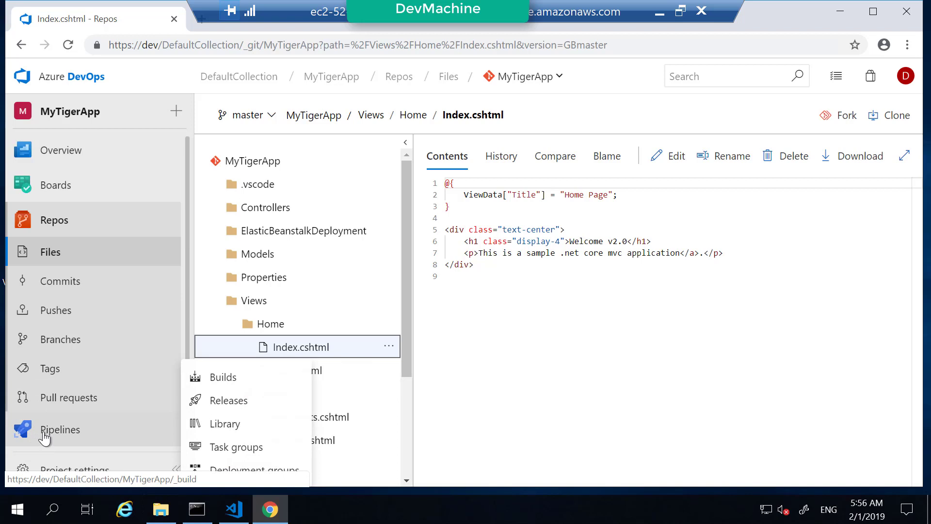
# Show the MyTigerApp-Sample pipeline's build history in folder view, including the failed v2 build
pyautogui.click(223, 376)
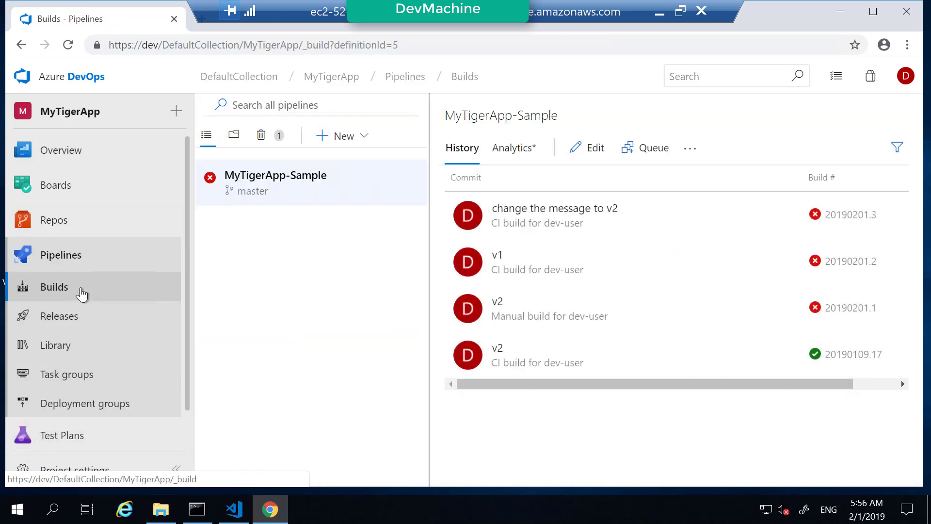
pyautogui.moveTo(232, 196)
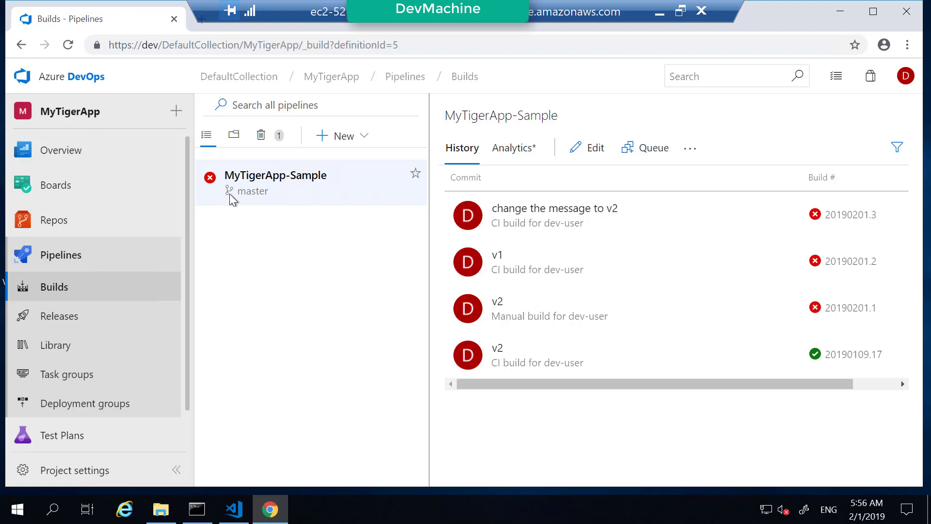
pyautogui.moveTo(354, 187)
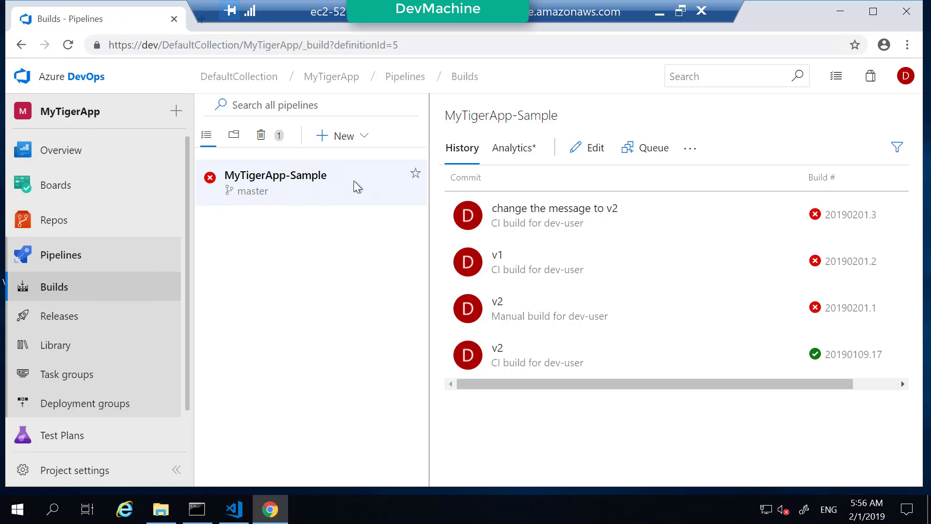
pyautogui.moveTo(233, 145)
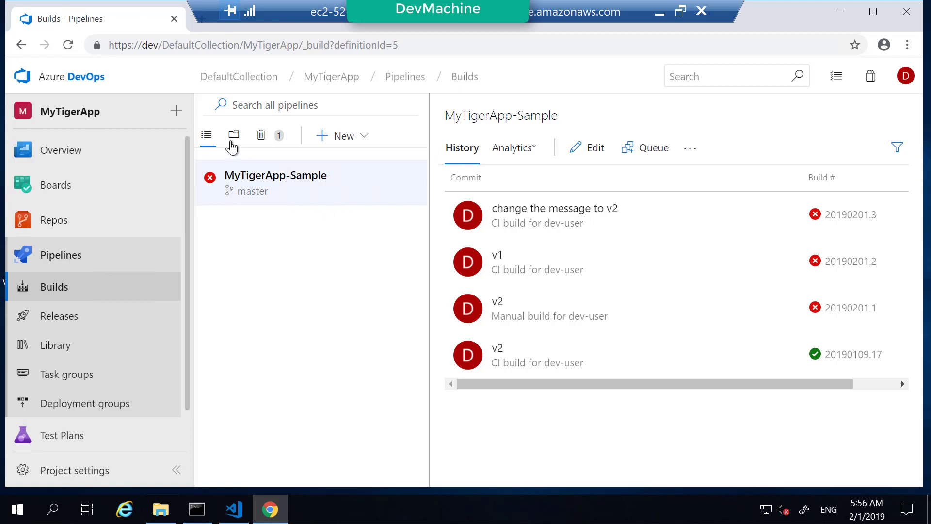
pyautogui.click(234, 136)
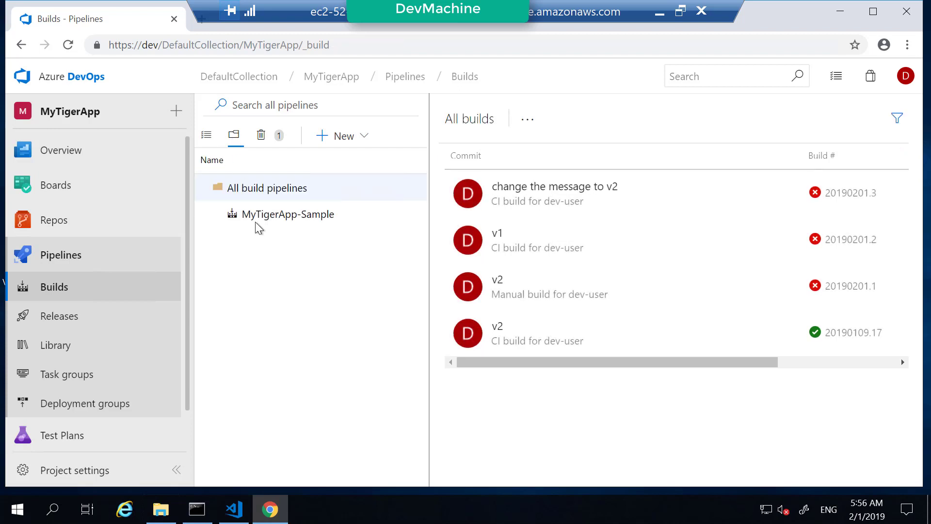
pyautogui.moveTo(350, 223)
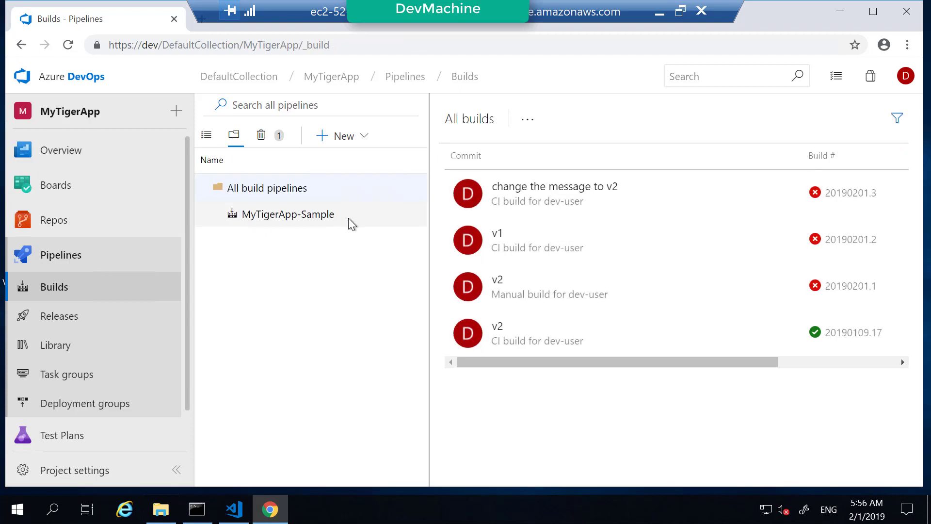
pyautogui.click(287, 215)
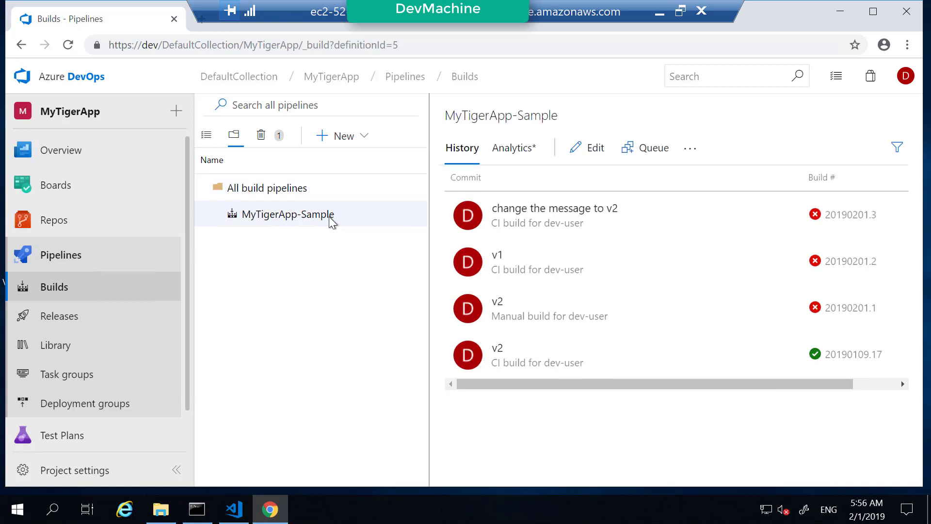
pyautogui.moveTo(326, 224)
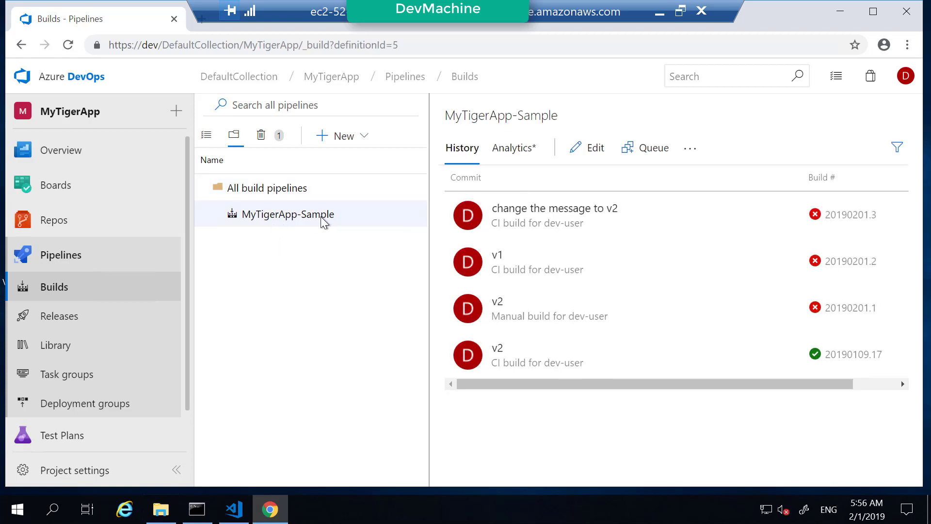